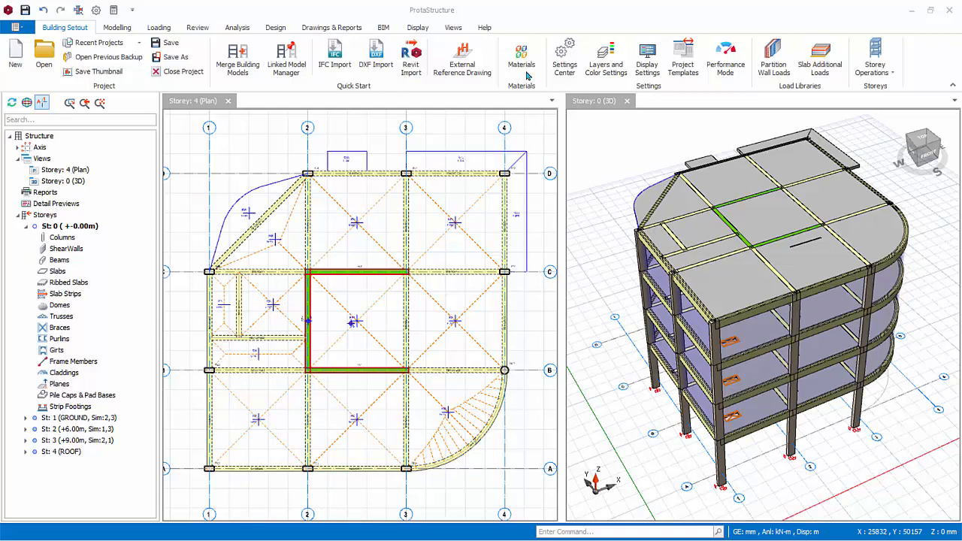
Switch the ribbon to the Review tools for the open building model.
{"action": "left_click", "coordinate": [197, 27]}
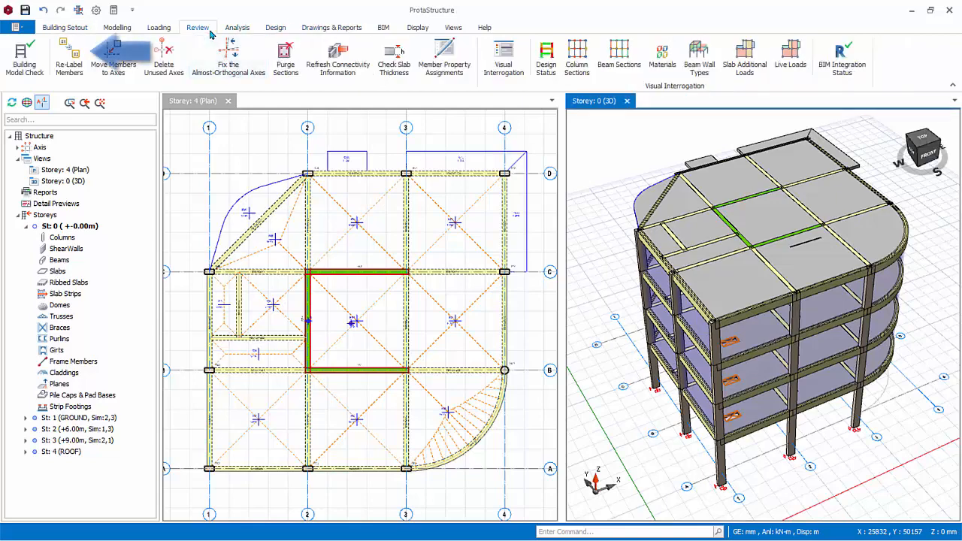
{"action": "mouse_move", "coordinate": [70, 57]}
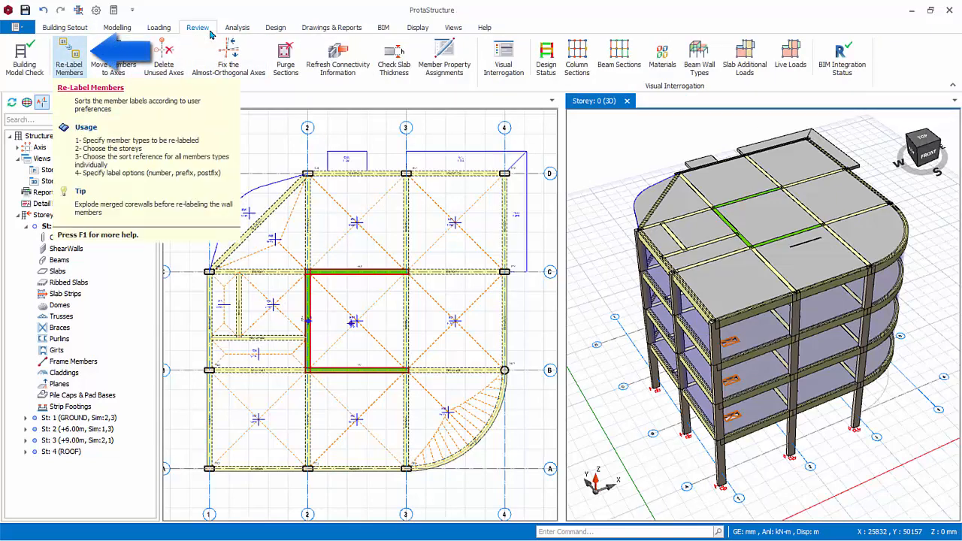
Open Re-Label Members with Columns, Shearwalls, Beams and Slabs ticked for All Storeys.
{"action": "left_click", "coordinate": [69, 59]}
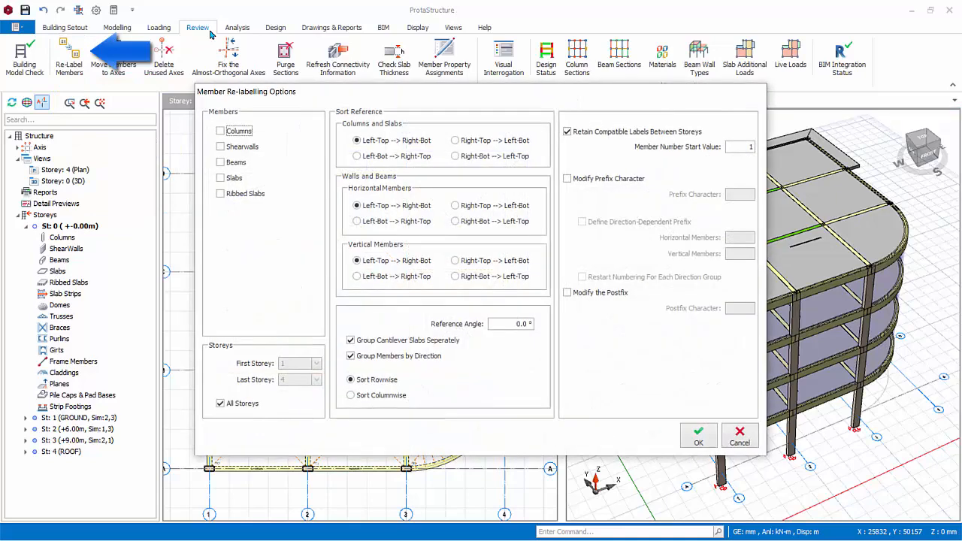
{"action": "left_click", "coordinate": [220, 147]}
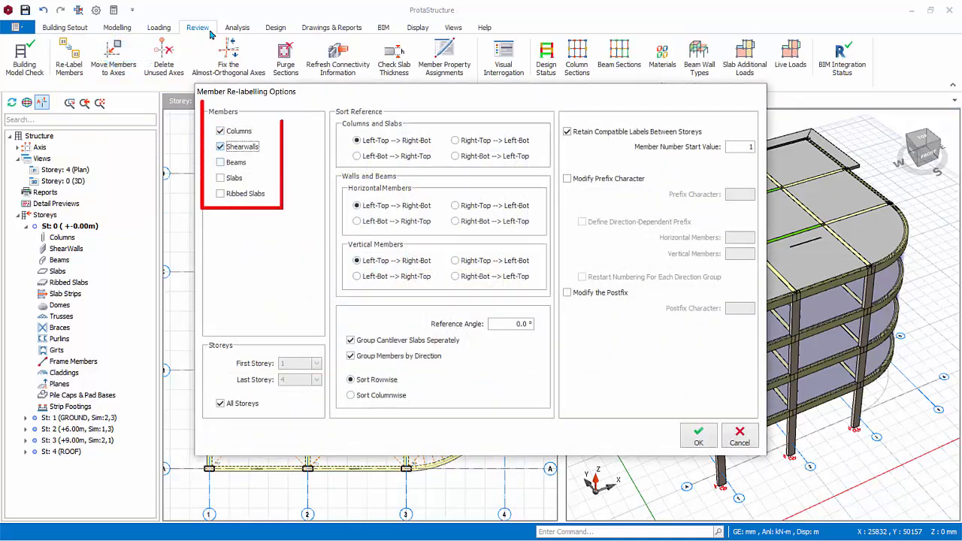
{"action": "left_click", "coordinate": [221, 178]}
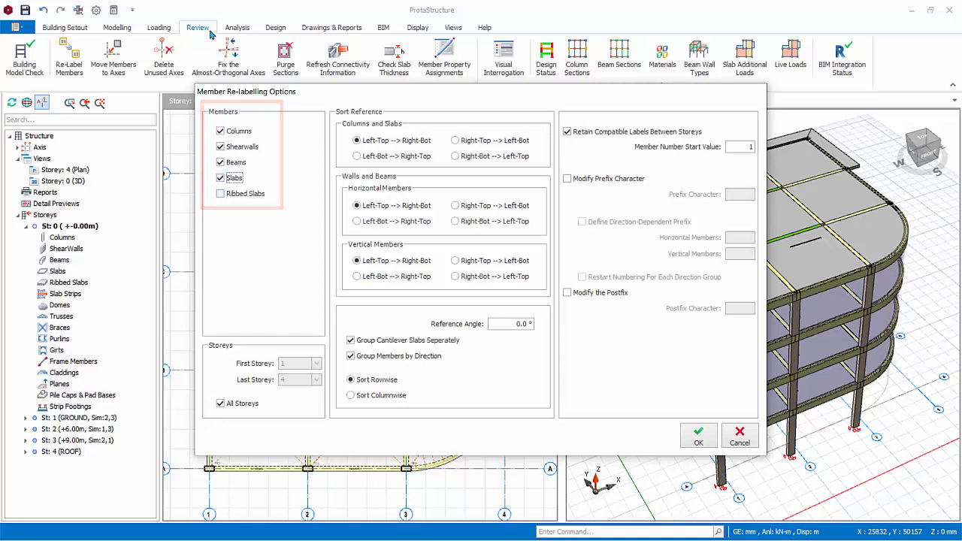
{"action": "left_click", "coordinate": [220, 192]}
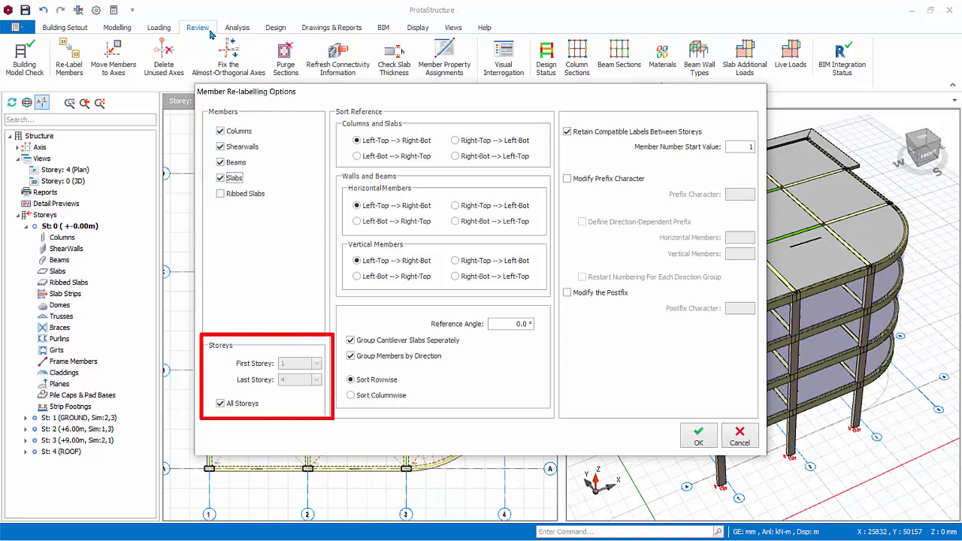
{"action": "left_click", "coordinate": [315, 379]}
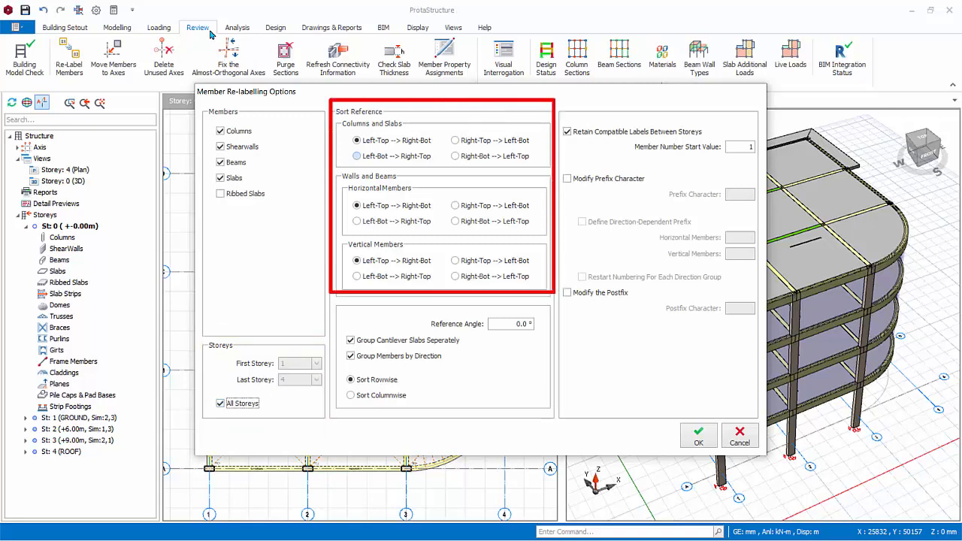
Set Left-Bot -> Right-Top sorting for columns and slabs, walls and beams, and vertical members.
{"action": "left_click", "coordinate": [356, 155]}
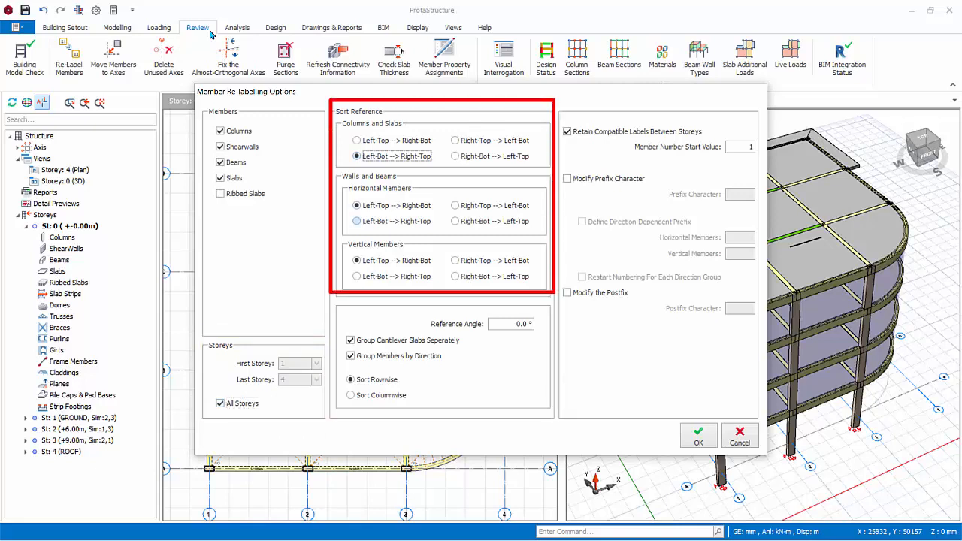
{"action": "left_click", "coordinate": [356, 276]}
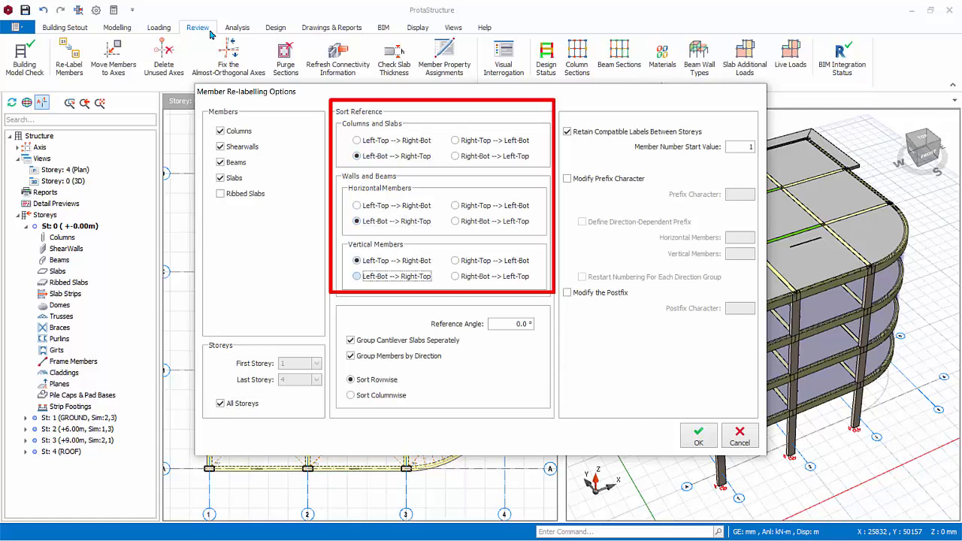
{"action": "left_click", "coordinate": [356, 276]}
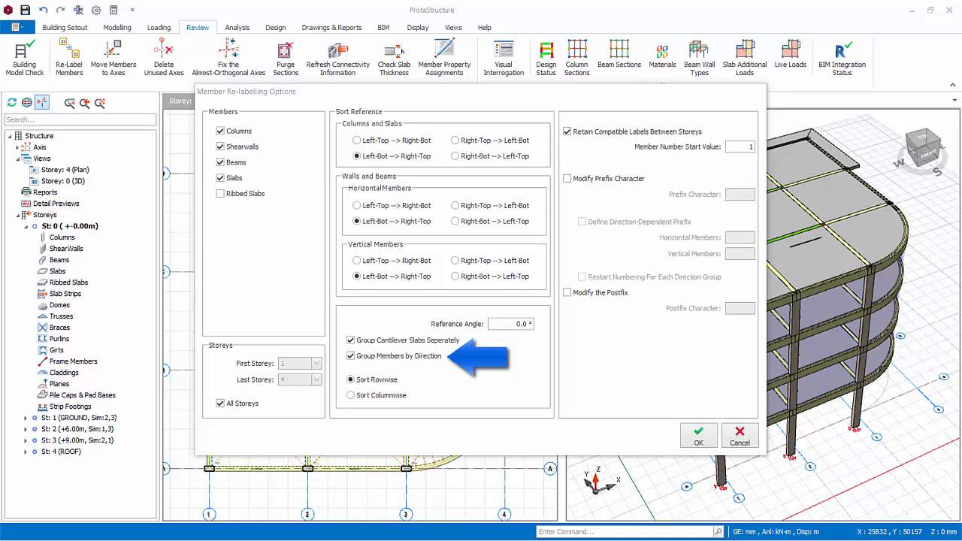
{"action": "left_click", "coordinate": [350, 379]}
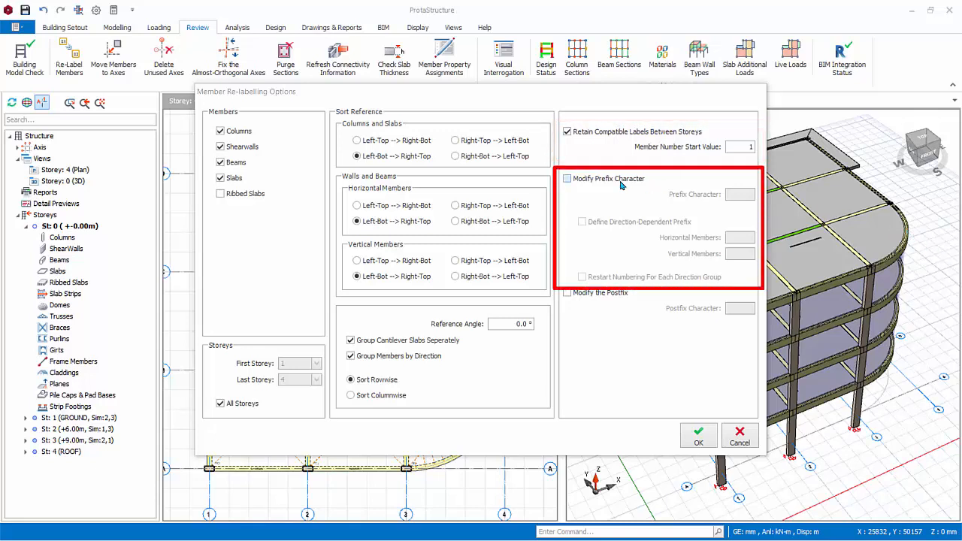
Enable a custom prefix P and make prefixes direction-dependent.
{"action": "left_click", "coordinate": [568, 177]}
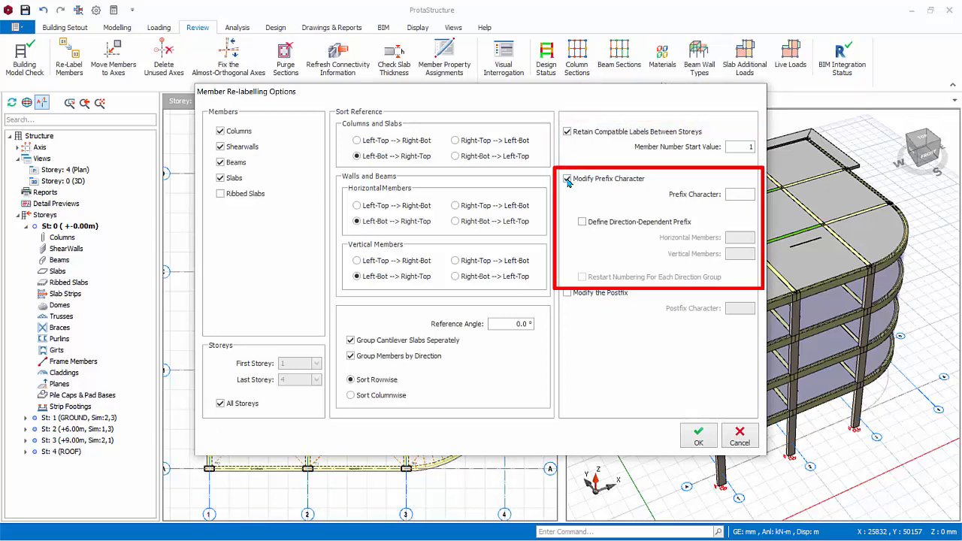
{"action": "type", "text": "P"}
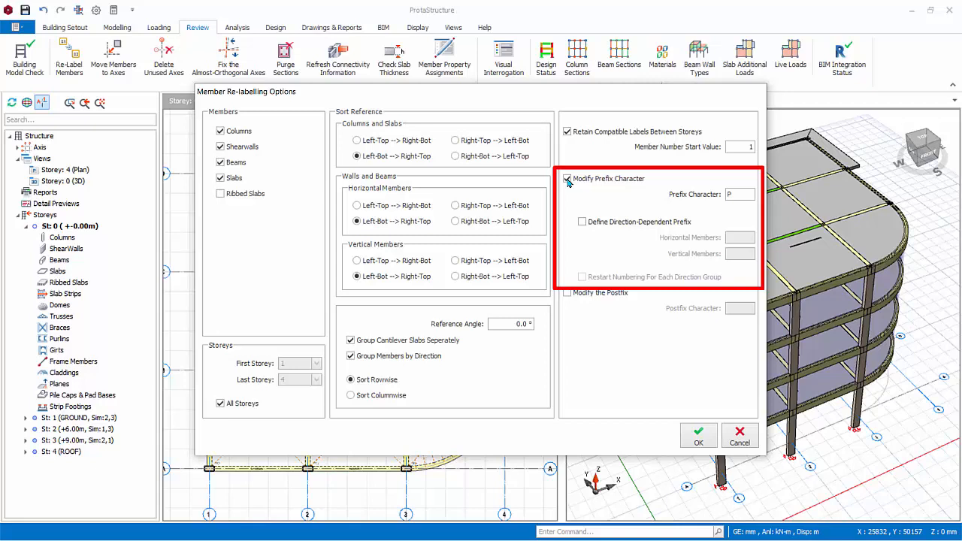
{"action": "left_click", "coordinate": [583, 221]}
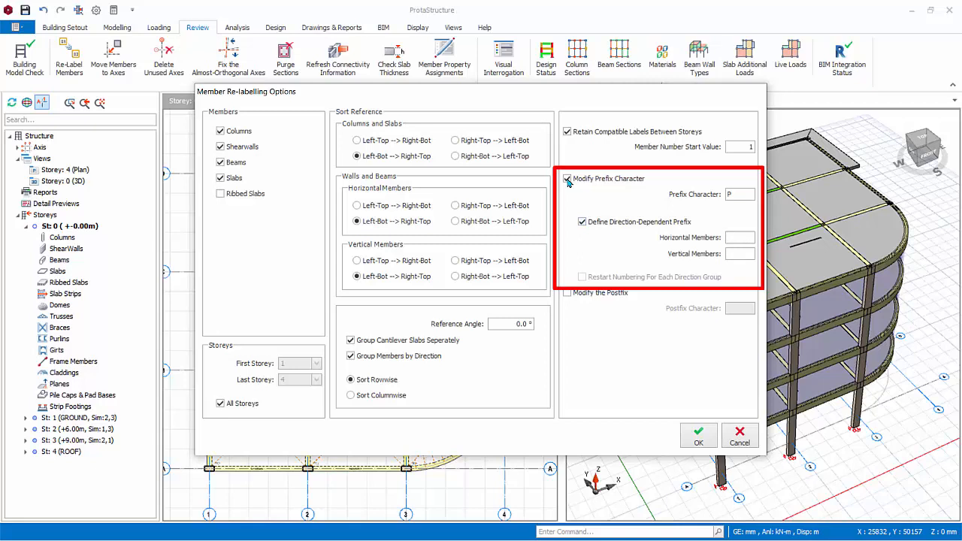
Enter H for horizontal and V for vertical members and restart numbering per direction group.
{"action": "left_click", "coordinate": [739, 237]}
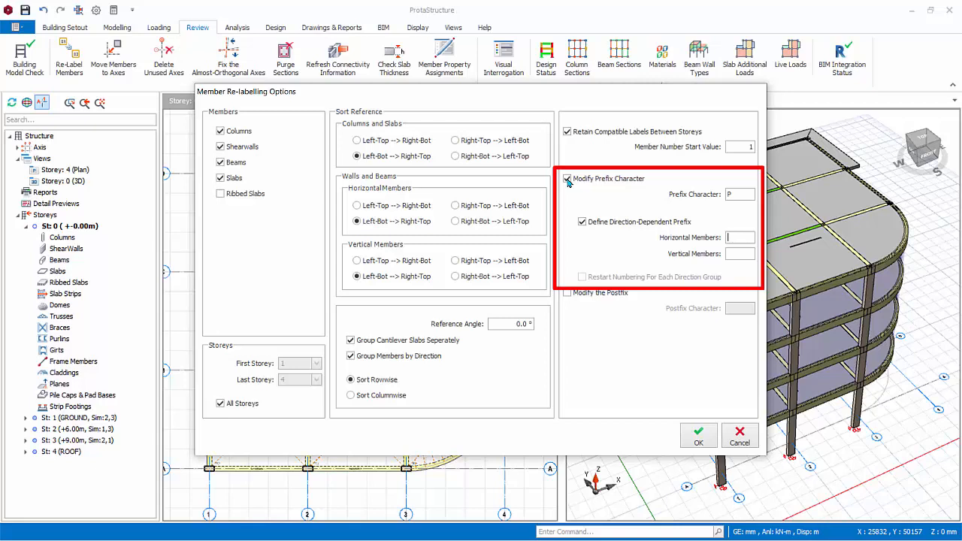
{"action": "type", "text": "H"}
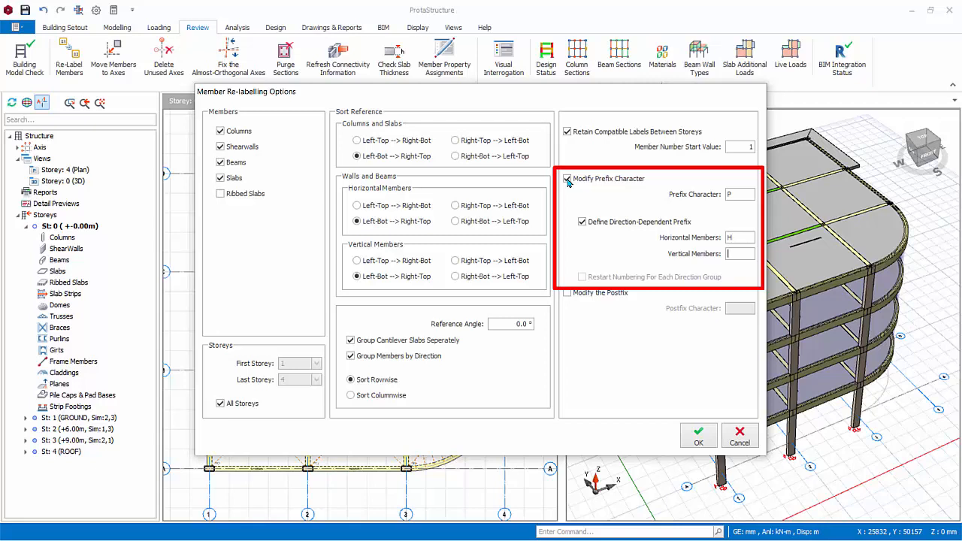
{"action": "type", "text": "V"}
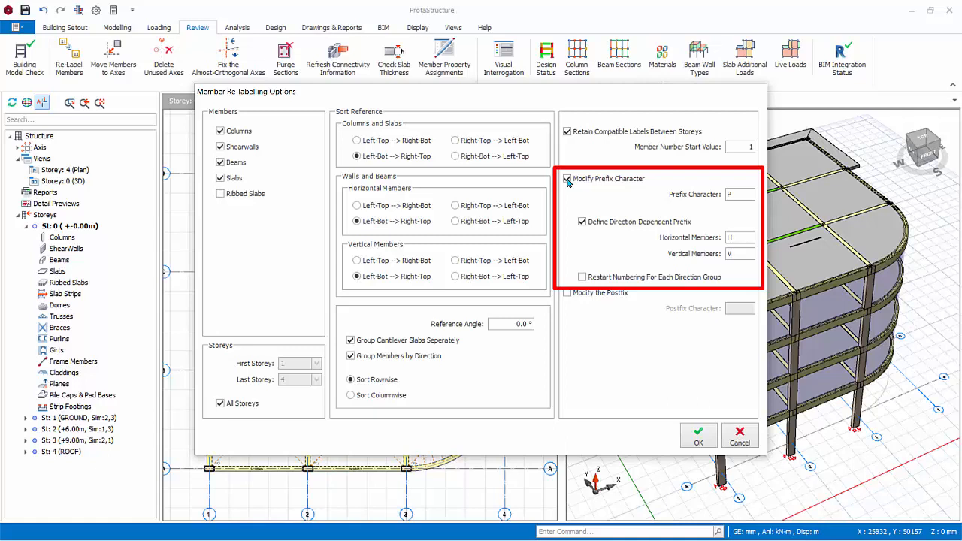
{"action": "left_click", "coordinate": [739, 253]}
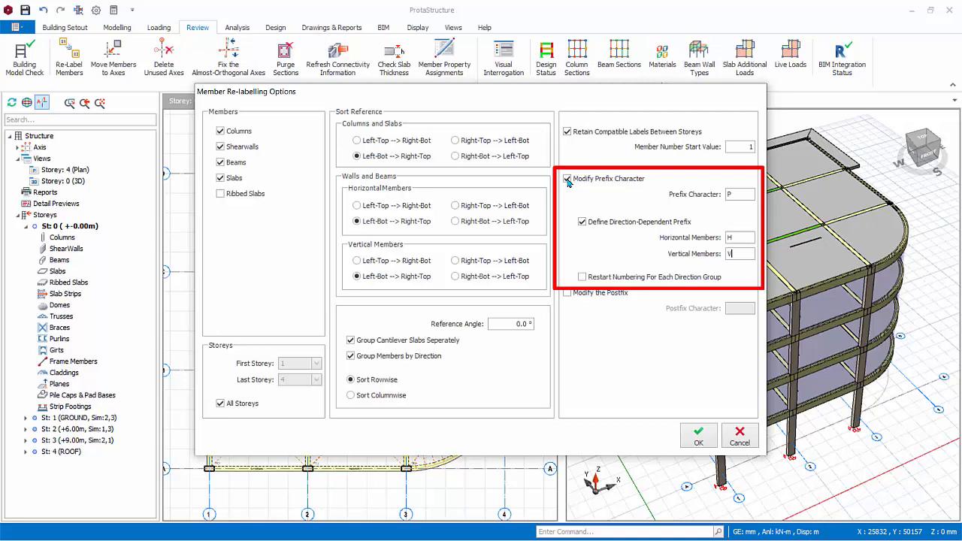
{"action": "left_click", "coordinate": [583, 276]}
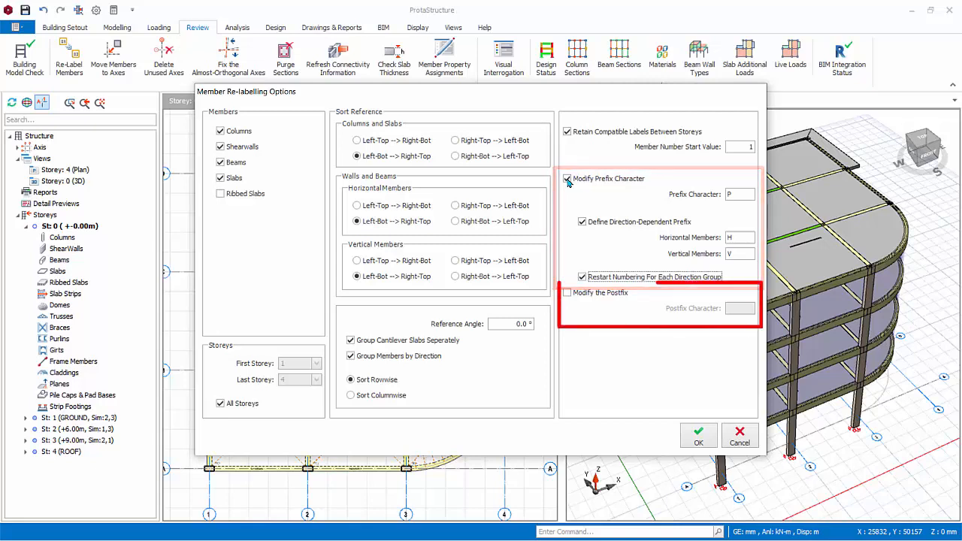
Try postfix A on member labels, then turn the prefix and postfix modifications back off.
{"action": "left_click", "coordinate": [568, 291]}
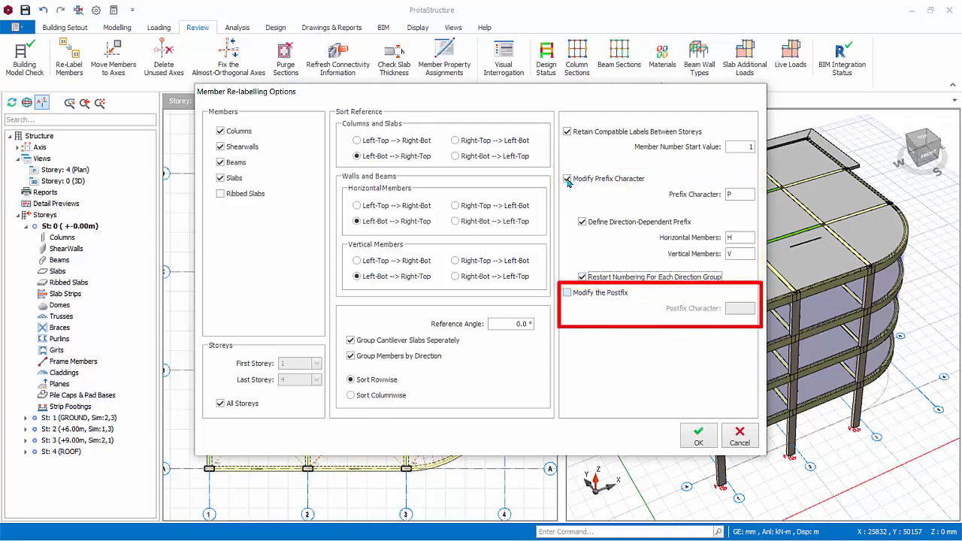
{"action": "left_click", "coordinate": [568, 292]}
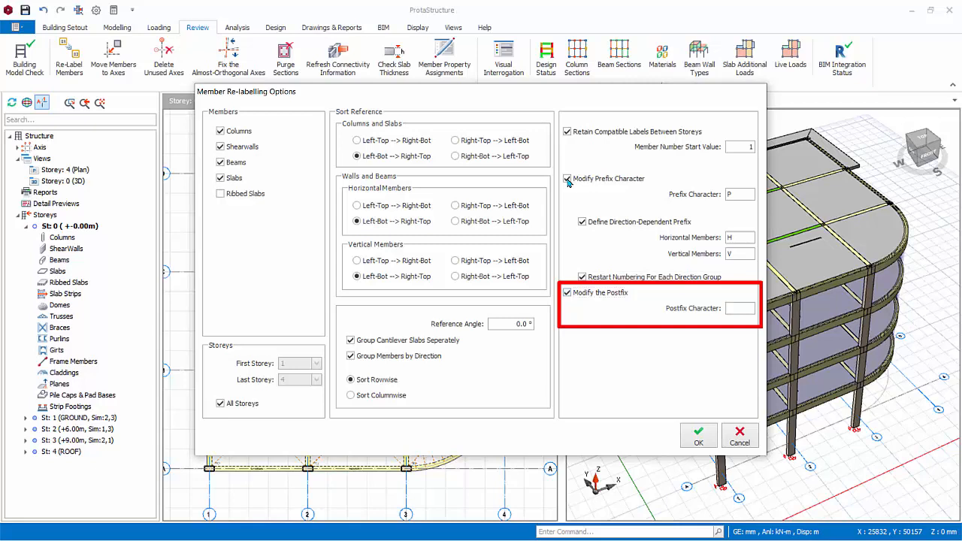
{"action": "type", "text": "A"}
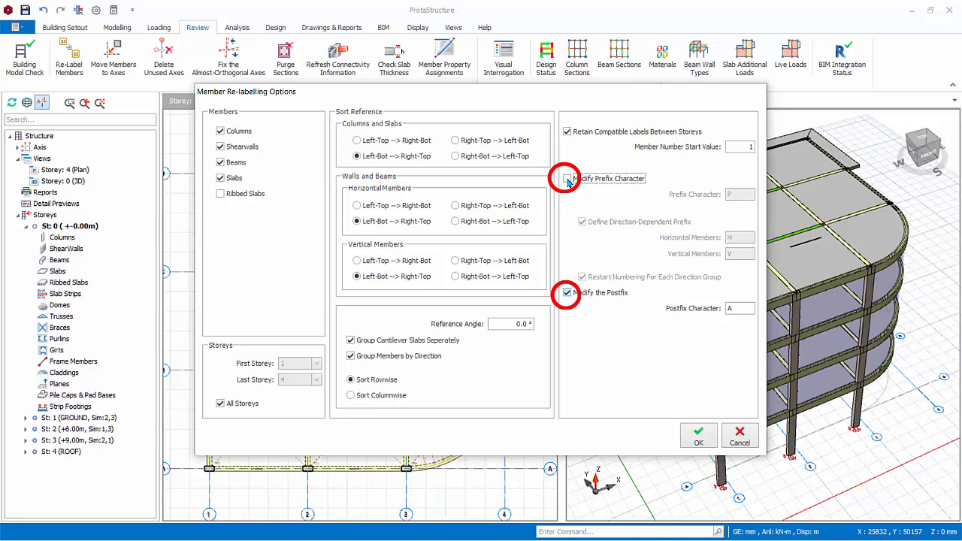
{"action": "left_click", "coordinate": [568, 292]}
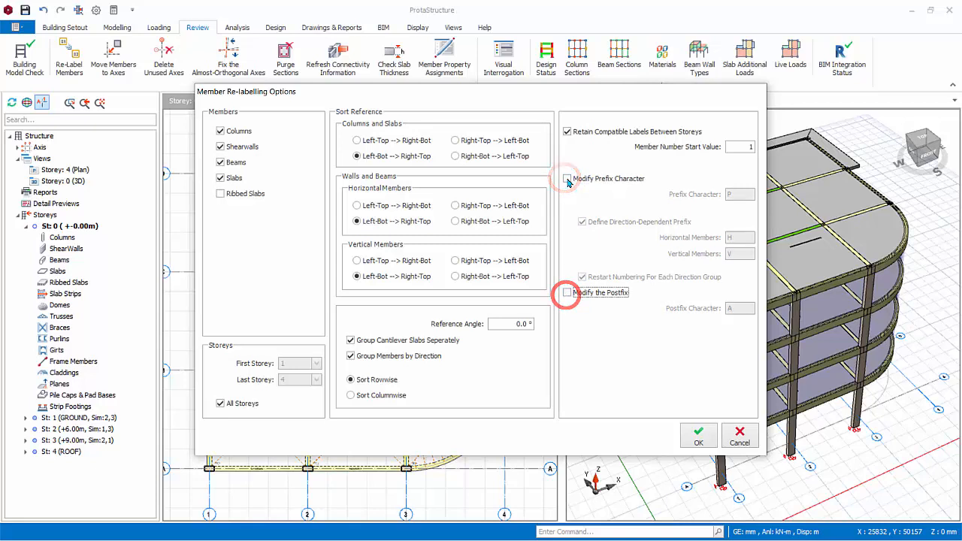
{"action": "left_click", "coordinate": [568, 292]}
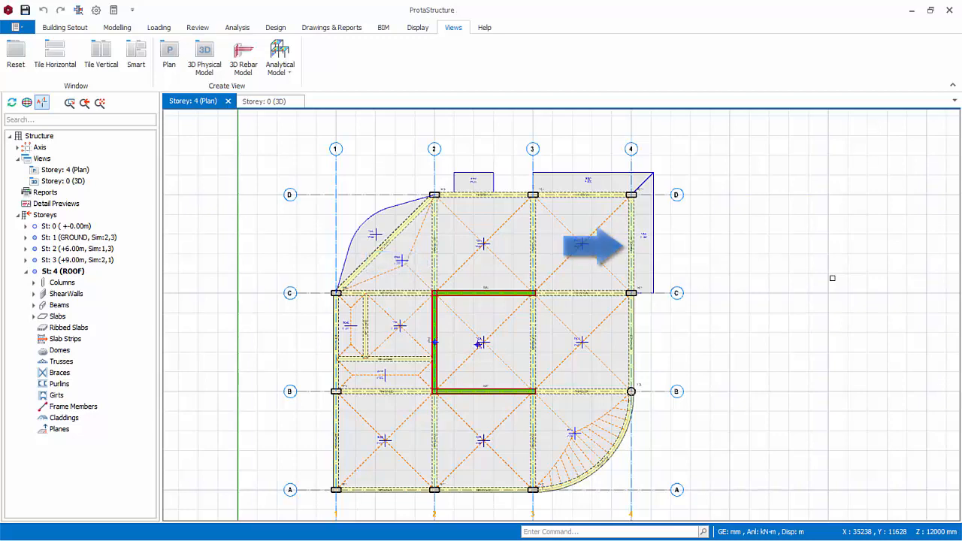
{"action": "left_click", "coordinate": [197, 27]}
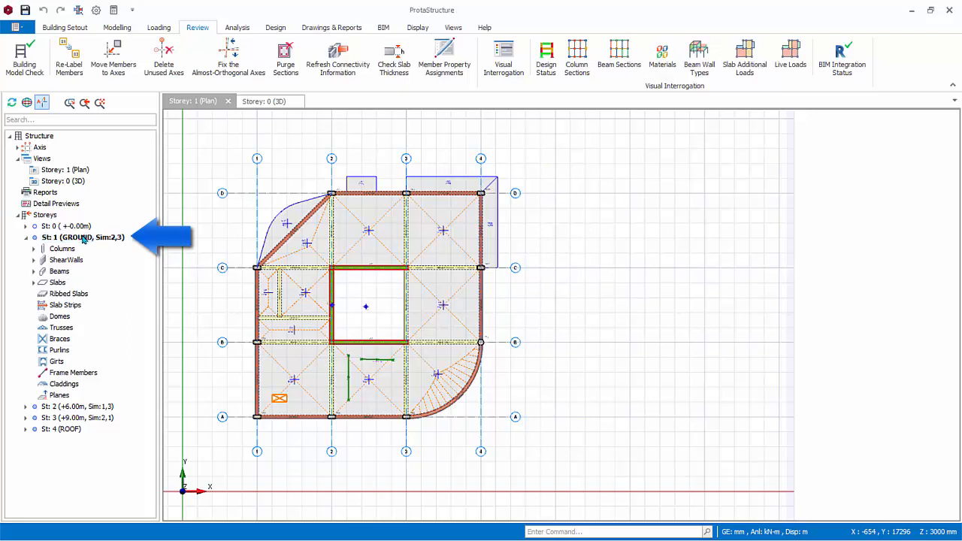
{"action": "left_click", "coordinate": [83, 237]}
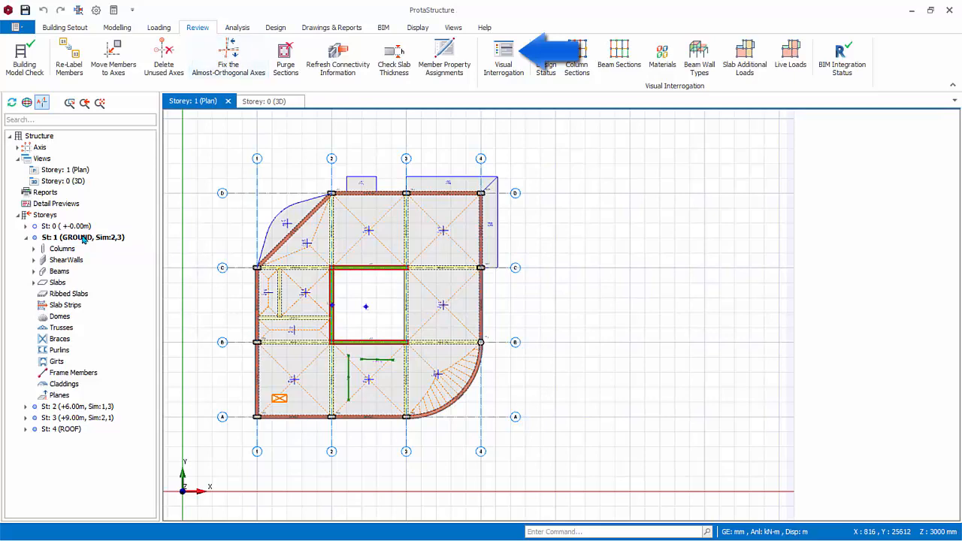
{"action": "mouse_move", "coordinate": [502, 57]}
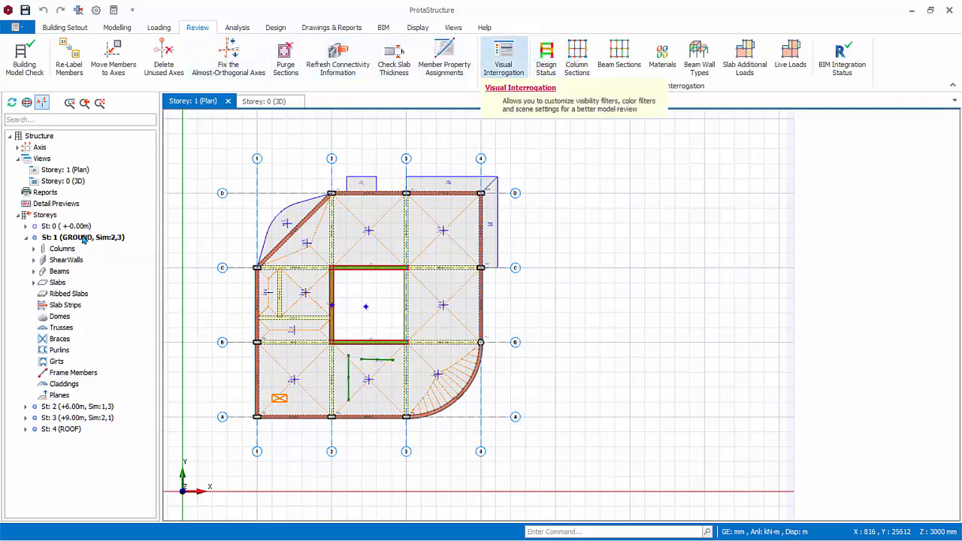
Recolour the plan by column sections, beam sections, slab thickness and material in turn.
{"action": "left_click", "coordinate": [502, 57]}
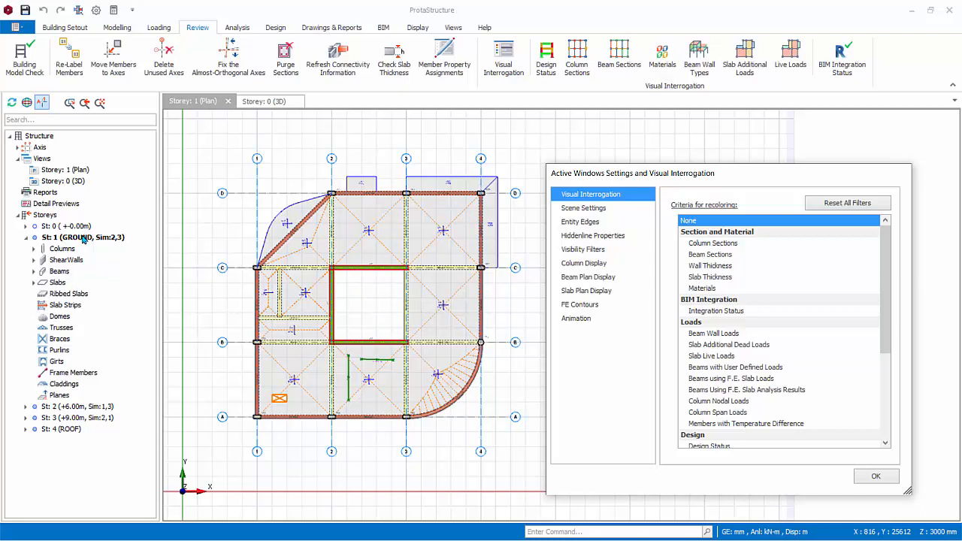
{"action": "left_click", "coordinate": [712, 244]}
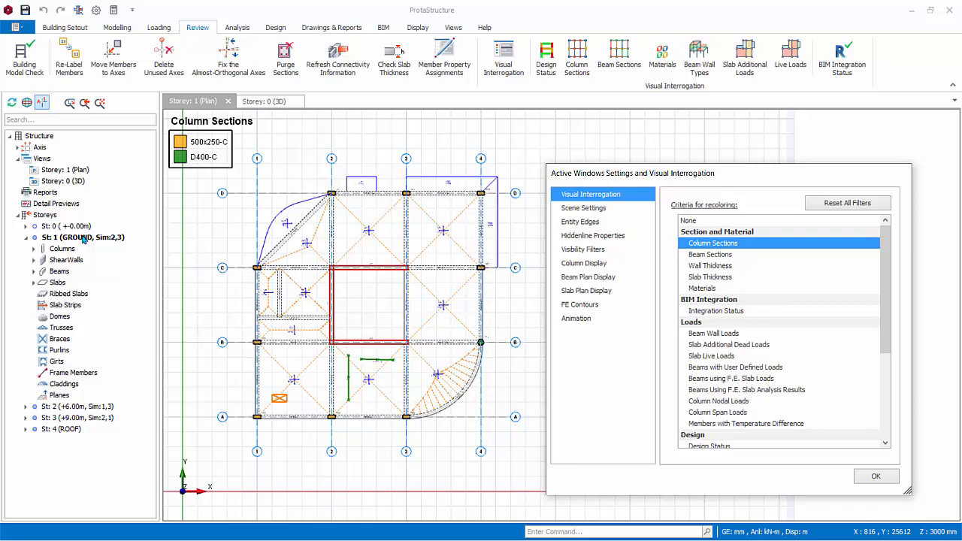
{"action": "left_click", "coordinate": [709, 254]}
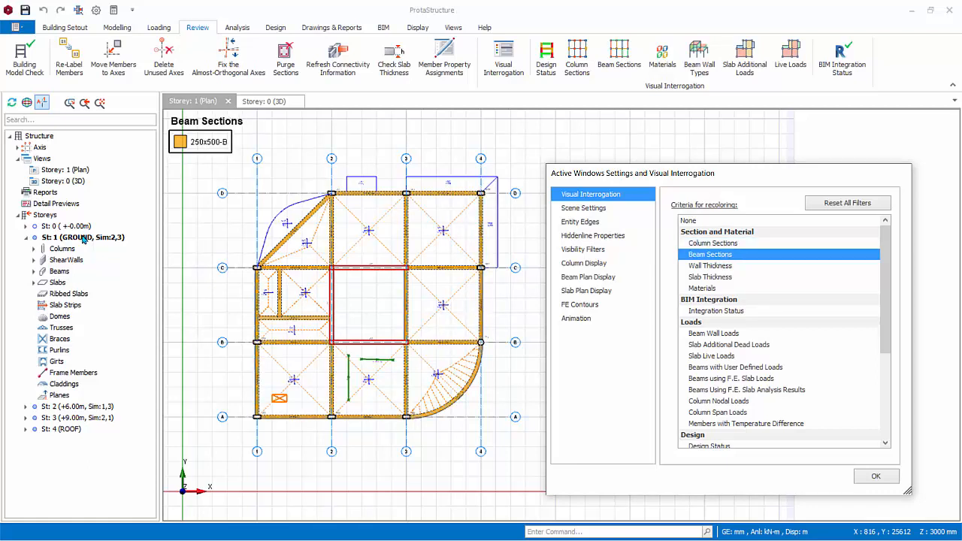
{"action": "left_click", "coordinate": [709, 276]}
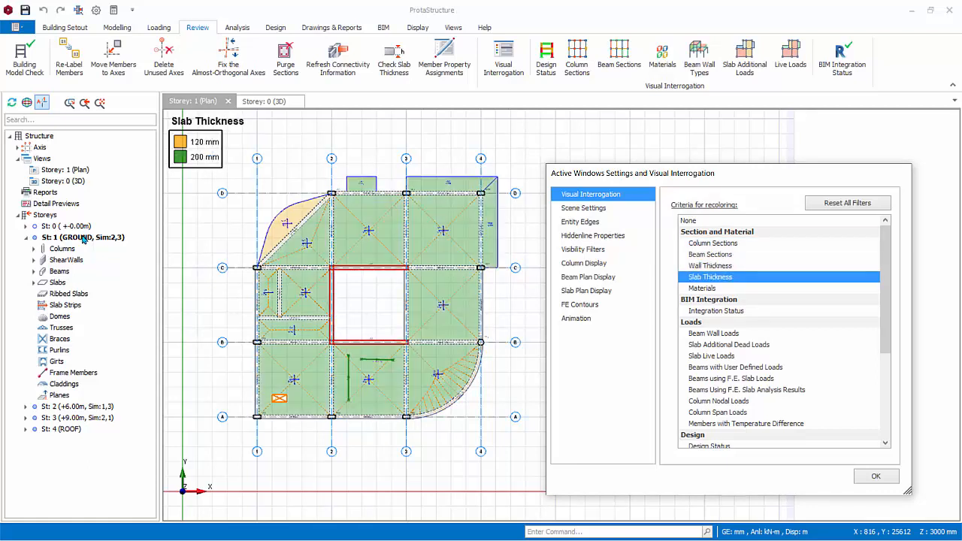
{"action": "left_click", "coordinate": [700, 289]}
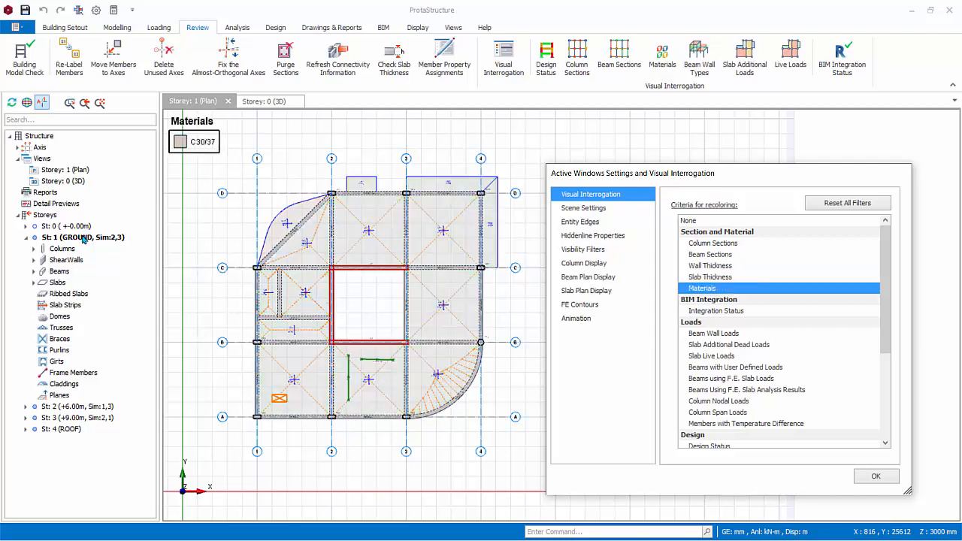
Recolour by beam wall loads, slab dead and live loads, user-defined and F.E. slab load criteria.
{"action": "left_click", "coordinate": [712, 333]}
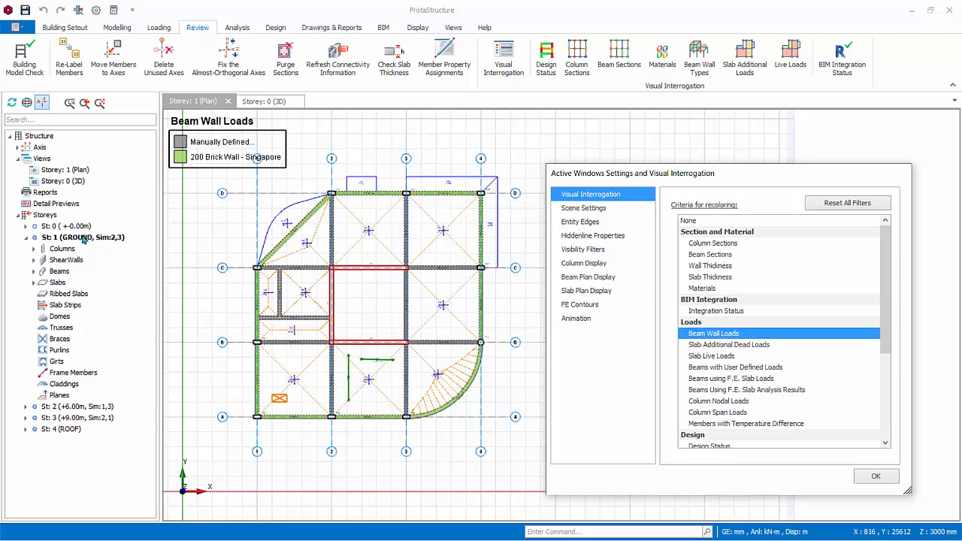
{"action": "left_click", "coordinate": [727, 344]}
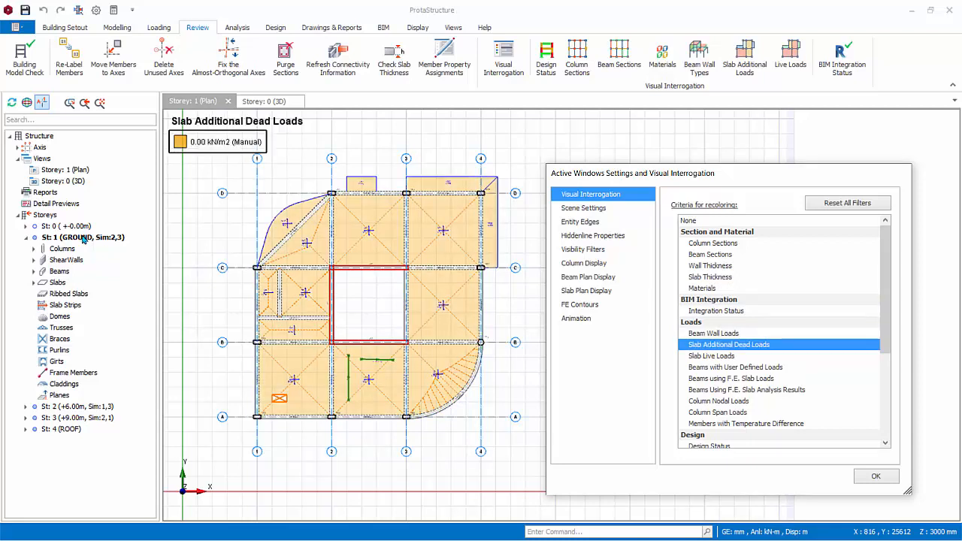
{"action": "left_click", "coordinate": [710, 355]}
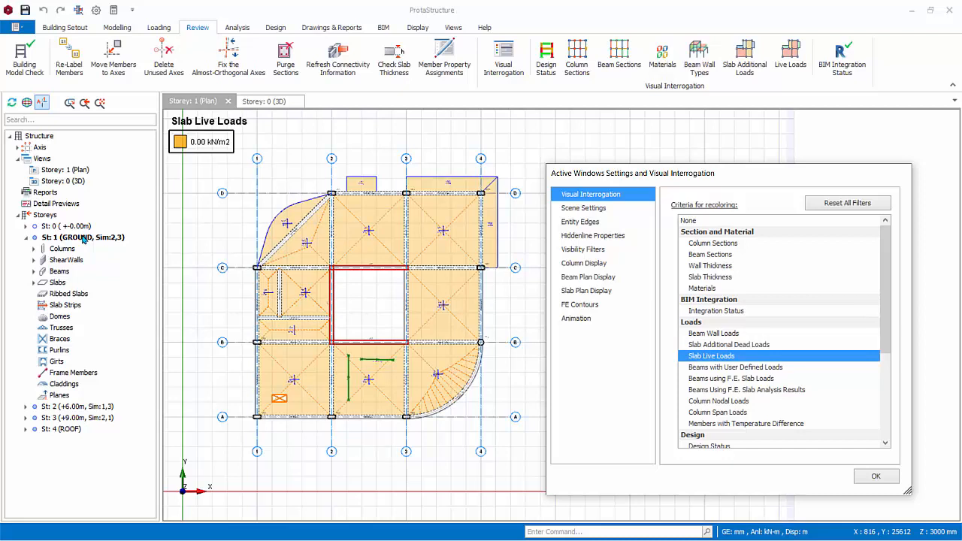
{"action": "left_click", "coordinate": [735, 367]}
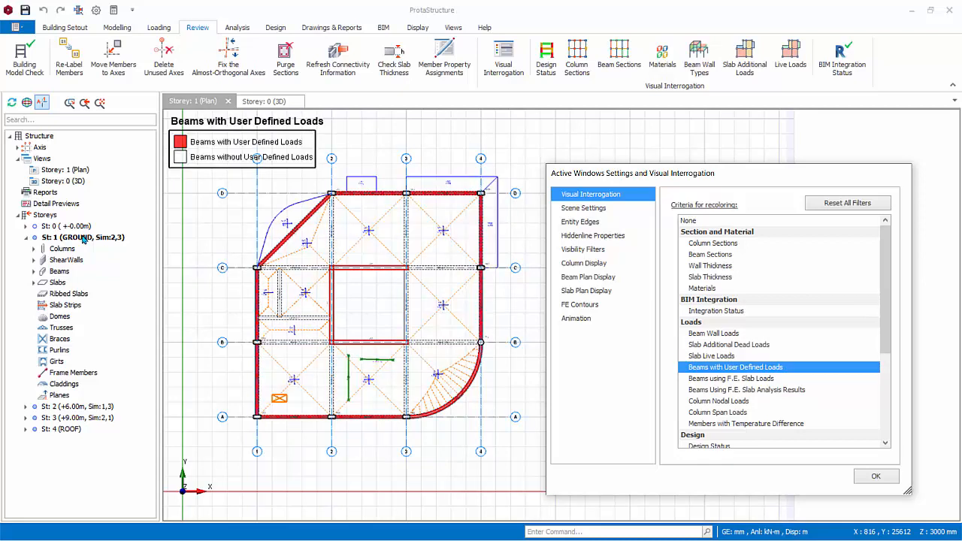
{"action": "left_click", "coordinate": [730, 378]}
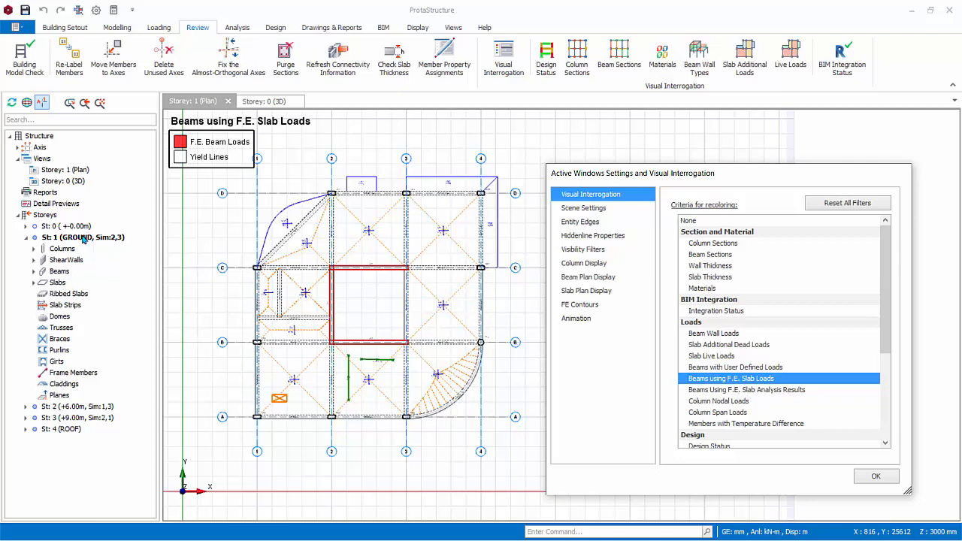
{"action": "left_click", "coordinate": [745, 390]}
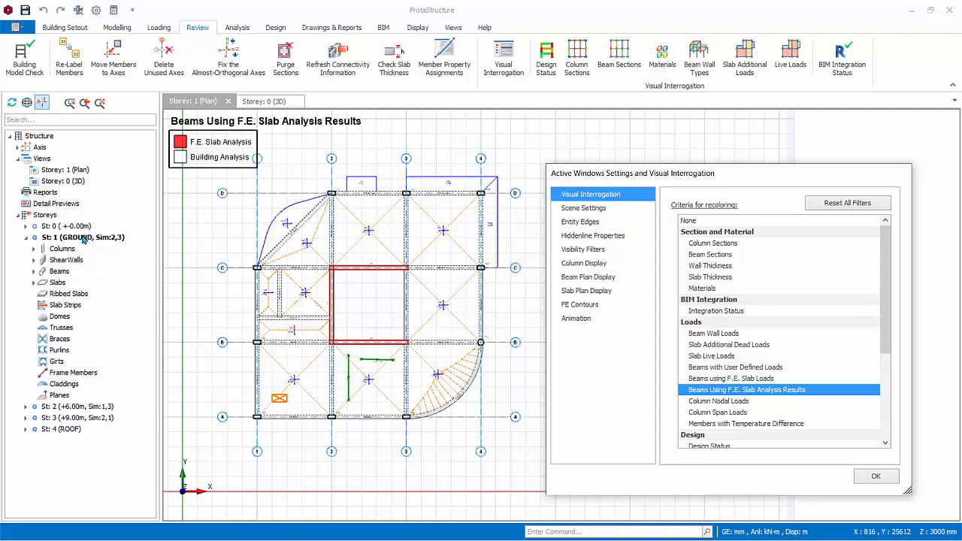
Highlight columns with nodal and span loads, then reset the criterion to None and show scene settings.
{"action": "left_click", "coordinate": [718, 400]}
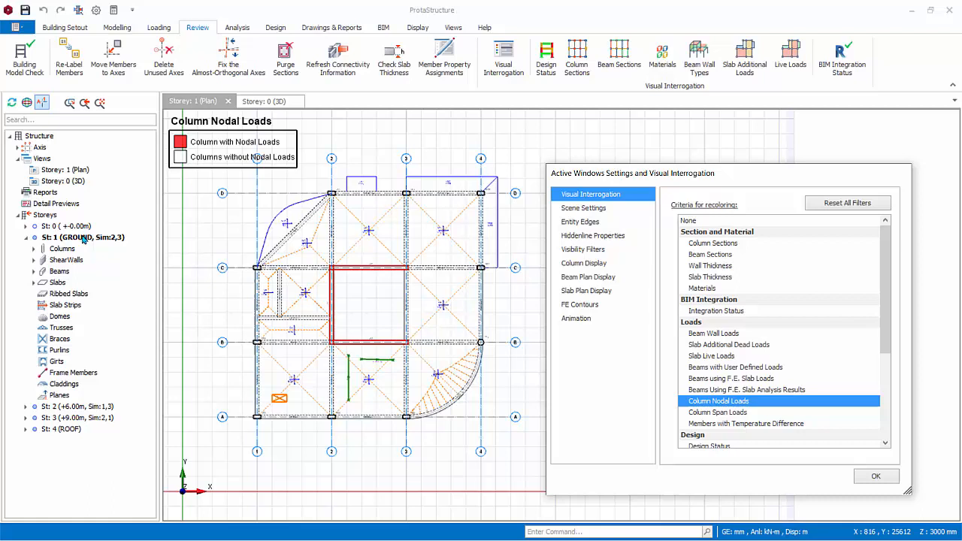
{"action": "left_click", "coordinate": [717, 411]}
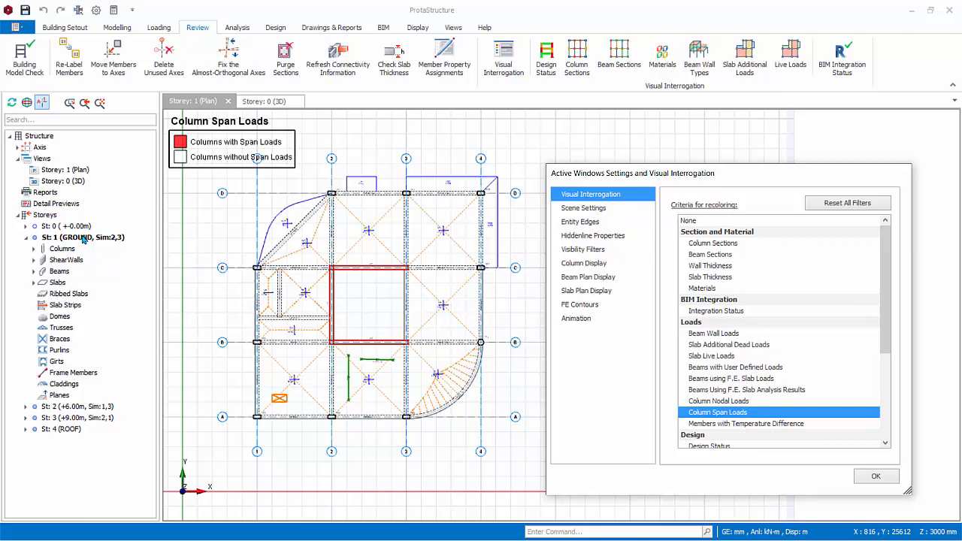
{"action": "left_click", "coordinate": [688, 219]}
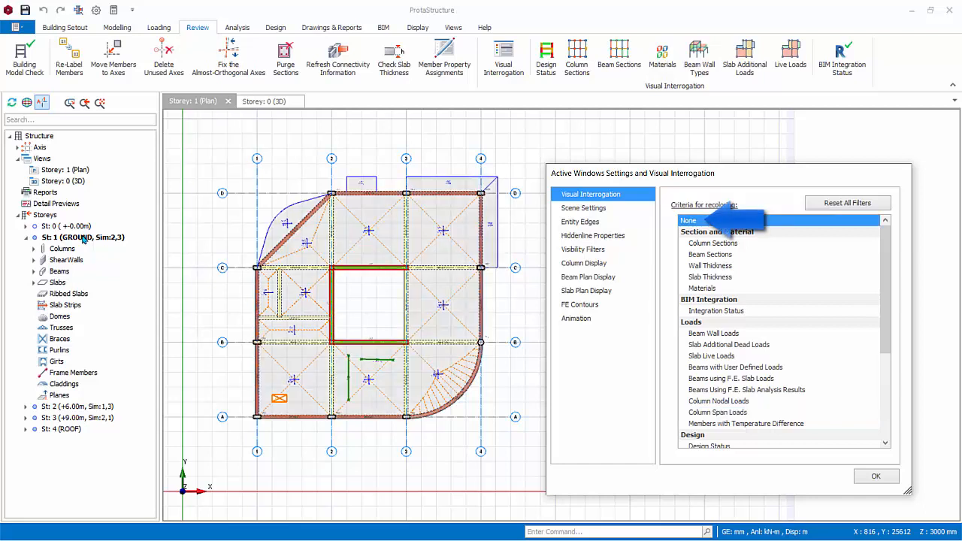
{"action": "left_click", "coordinate": [583, 208]}
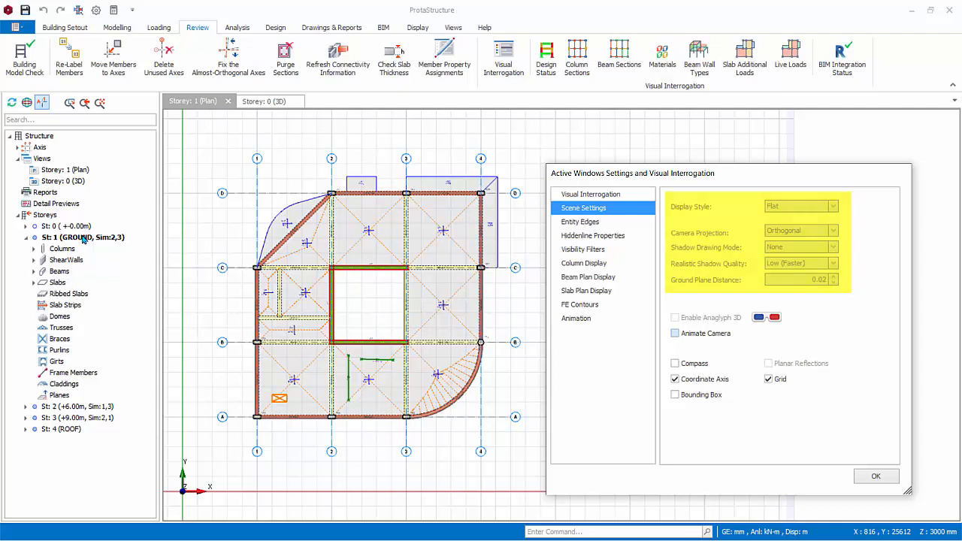
Toggle the compass off and keep the coordinate axis symbol and background grid shown.
{"action": "left_click", "coordinate": [673, 362]}
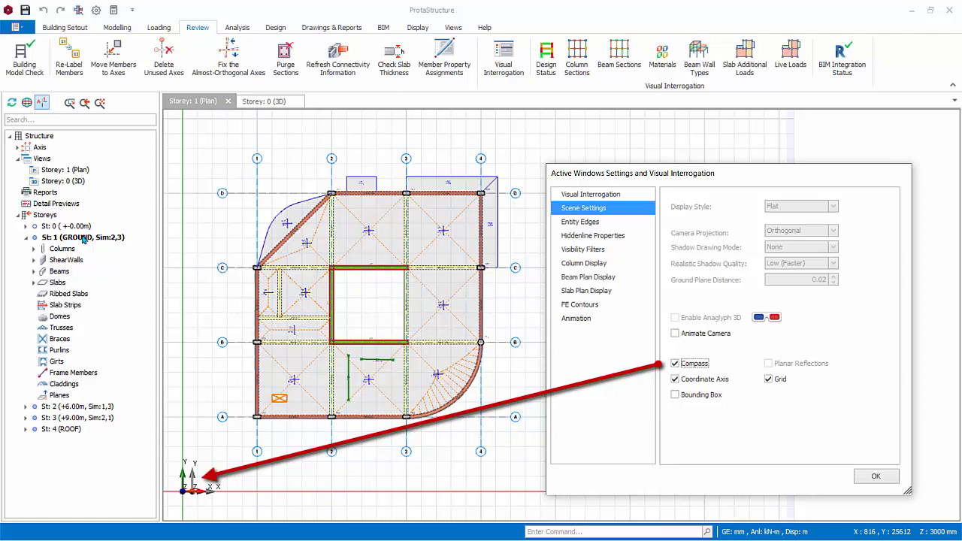
{"action": "left_click", "coordinate": [675, 362]}
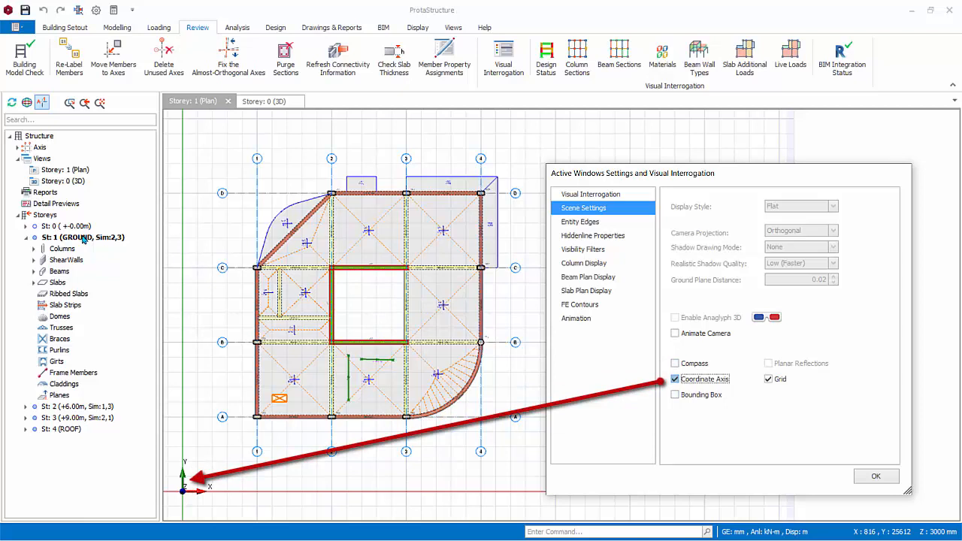
{"action": "left_click", "coordinate": [673, 379]}
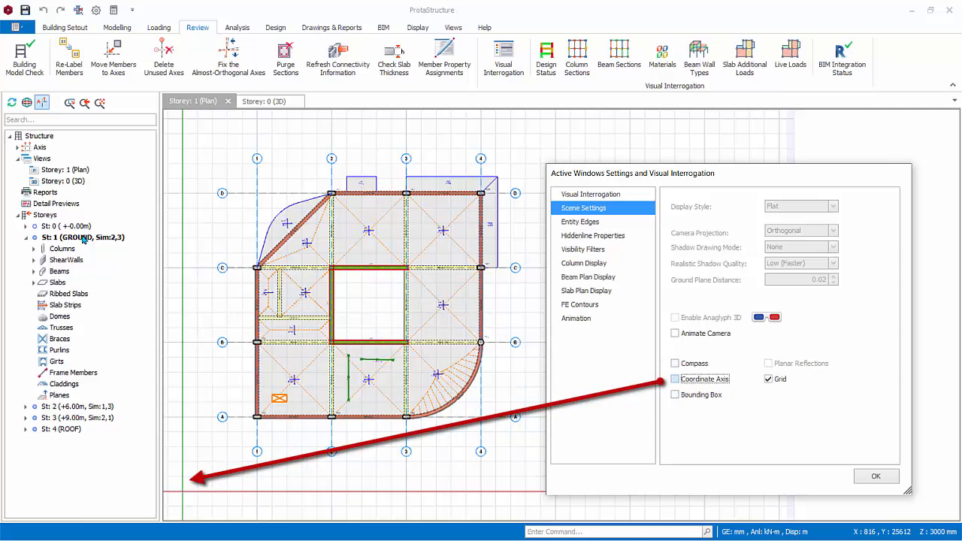
{"action": "left_click", "coordinate": [673, 378]}
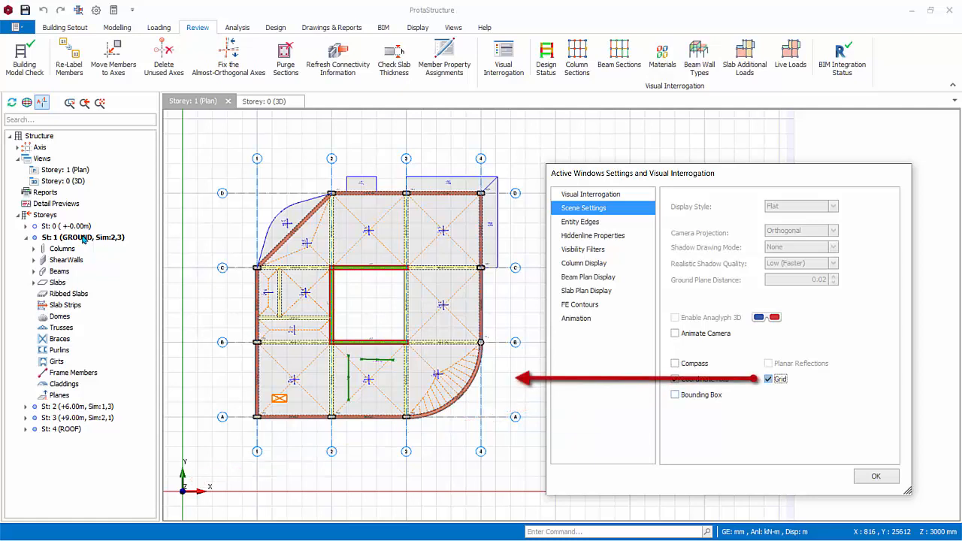
{"action": "left_click", "coordinate": [768, 379]}
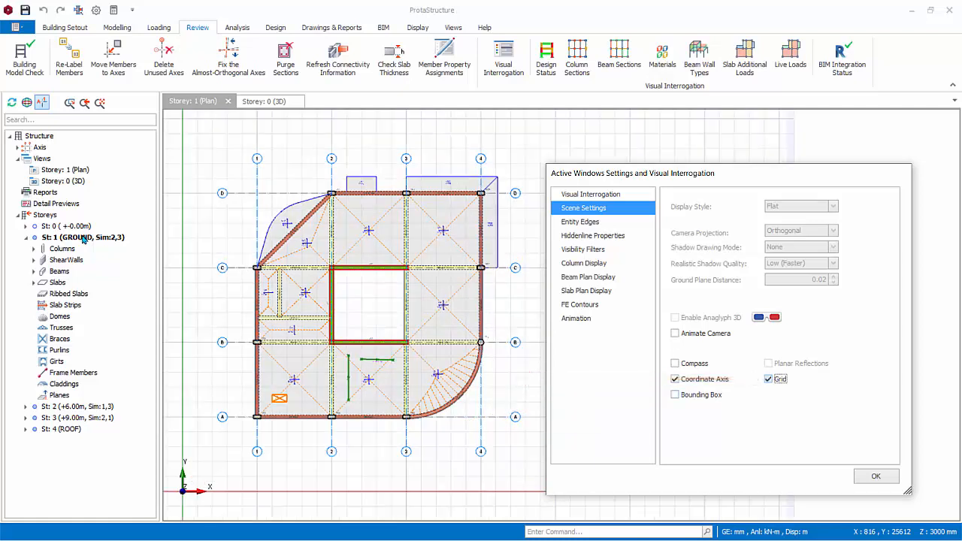
Show then hide the bounding box dimensions and move to the Entity Edges page.
{"action": "left_click", "coordinate": [674, 393]}
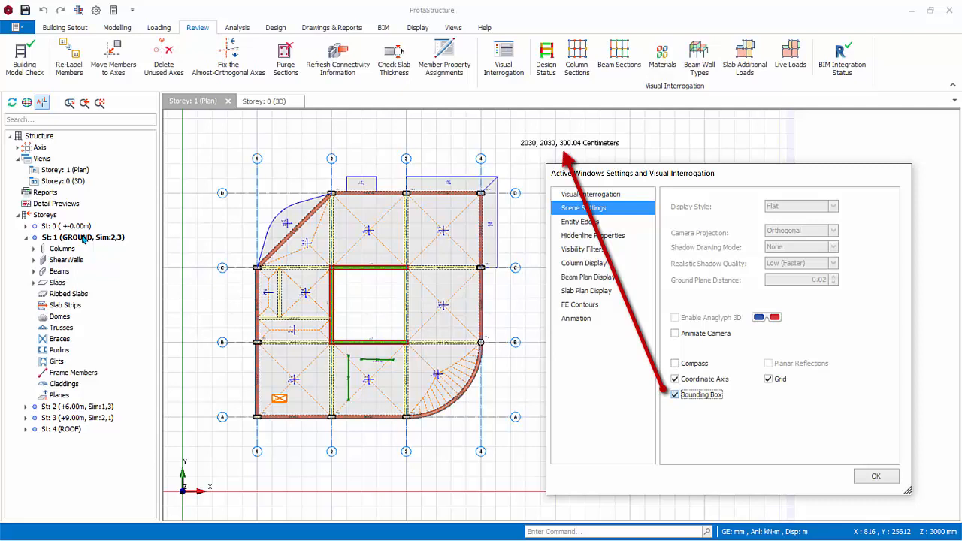
{"action": "left_click", "coordinate": [673, 394]}
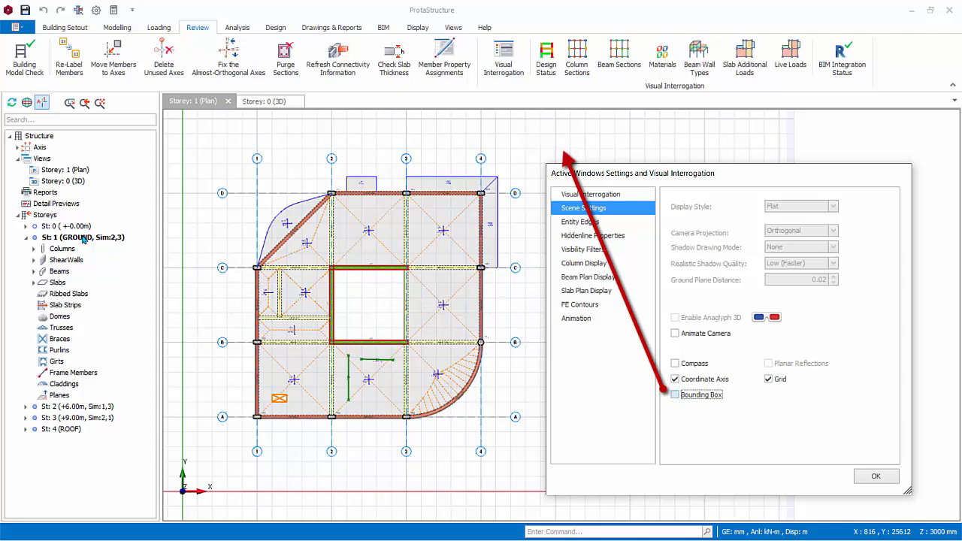
{"action": "left_click", "coordinate": [580, 221]}
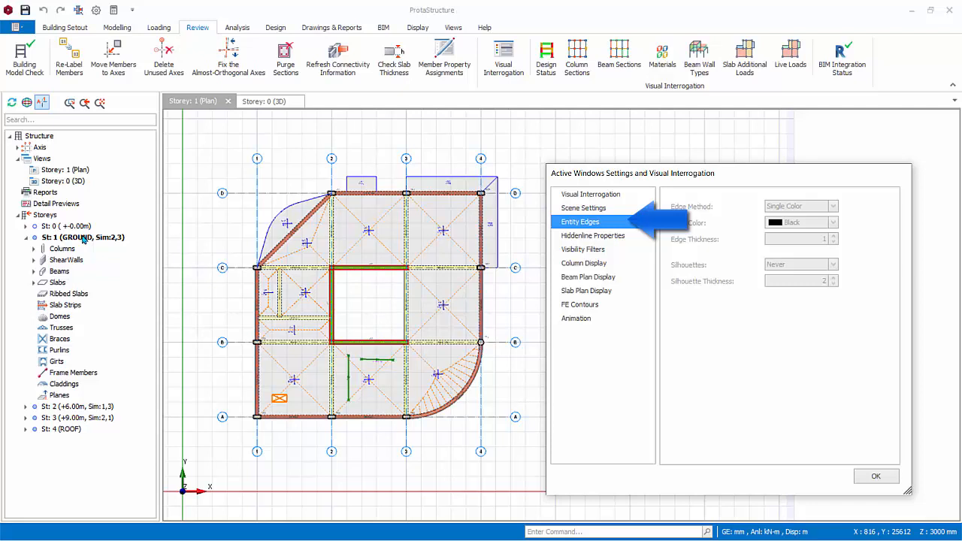
Review Hiddenline Properties and Visibility Filters, checking the Frame Axis and Member Type lists.
{"action": "left_click", "coordinate": [592, 234]}
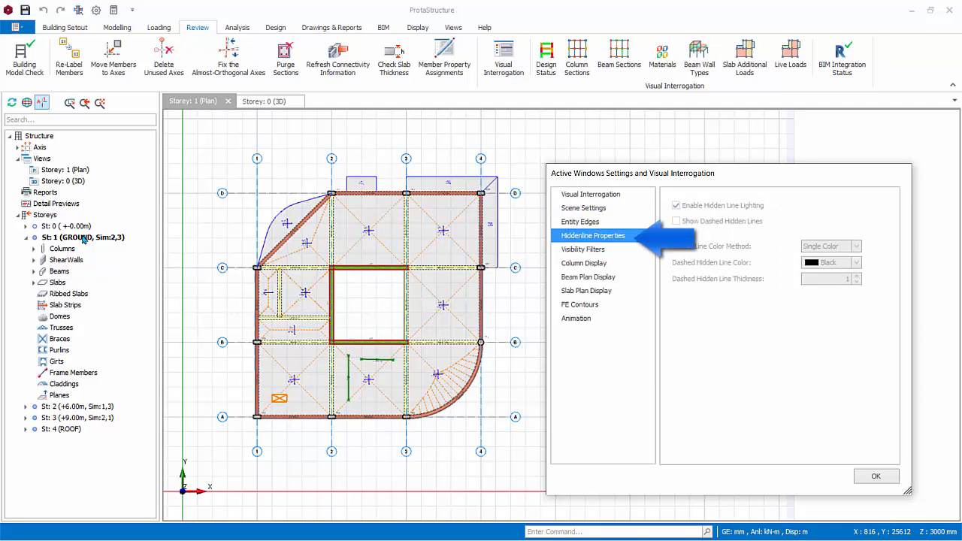
{"action": "left_click", "coordinate": [583, 249]}
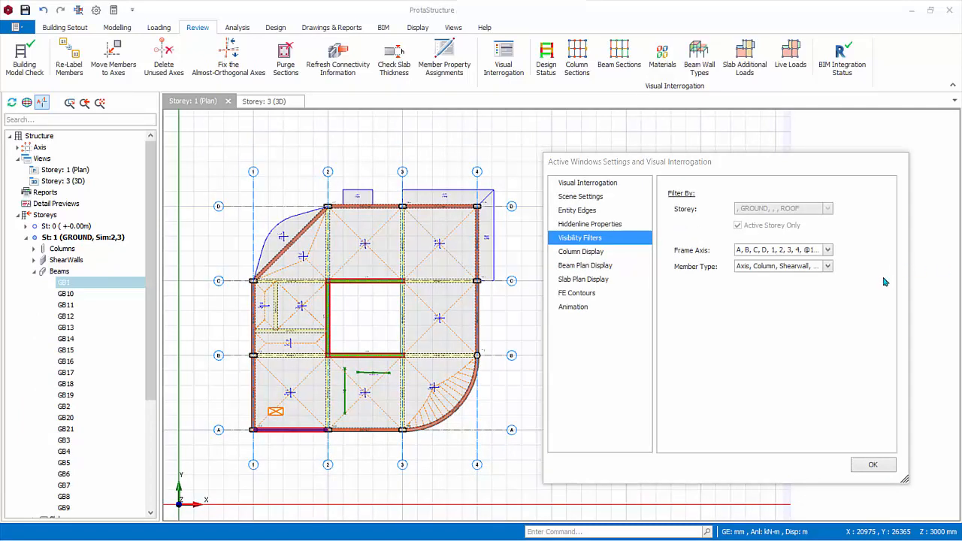
{"action": "left_click", "coordinate": [826, 249]}
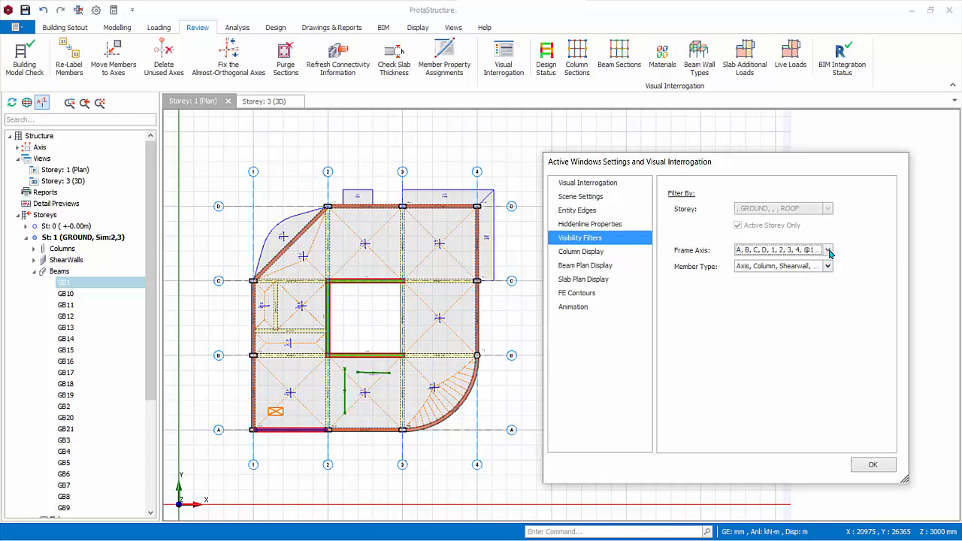
{"action": "left_click", "coordinate": [826, 265]}
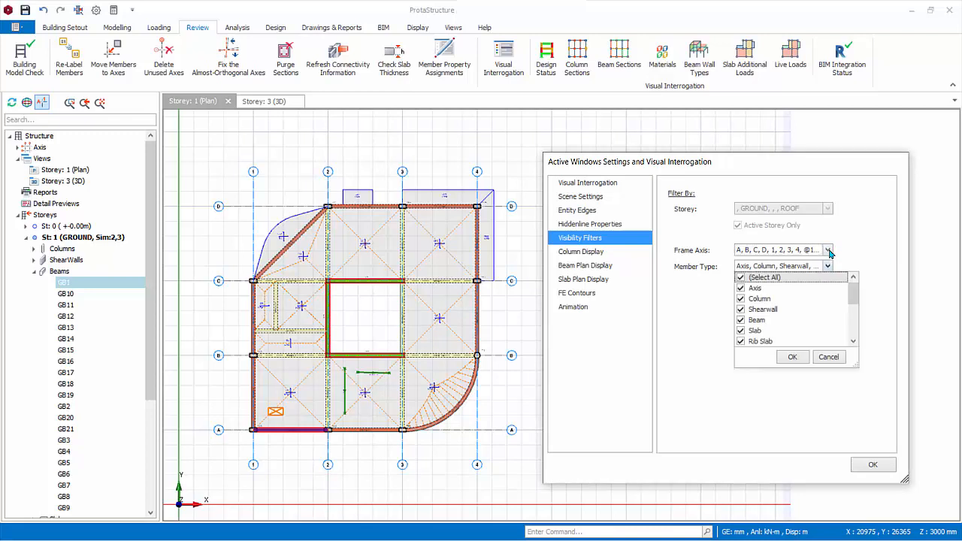
{"action": "left_click", "coordinate": [580, 250]}
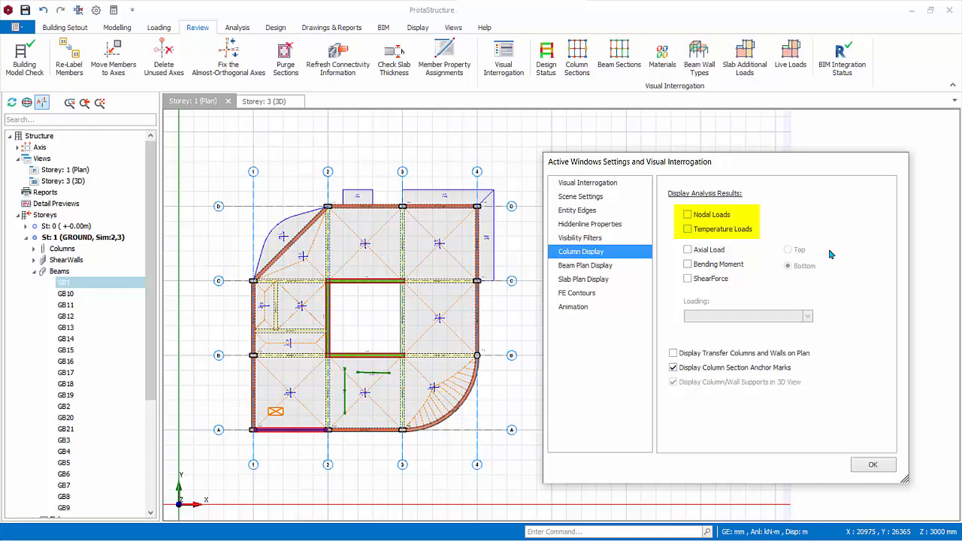
Toggle column axial load display, untick transfer columns and walls on plan, and show beam plan display.
{"action": "left_click", "coordinate": [687, 249]}
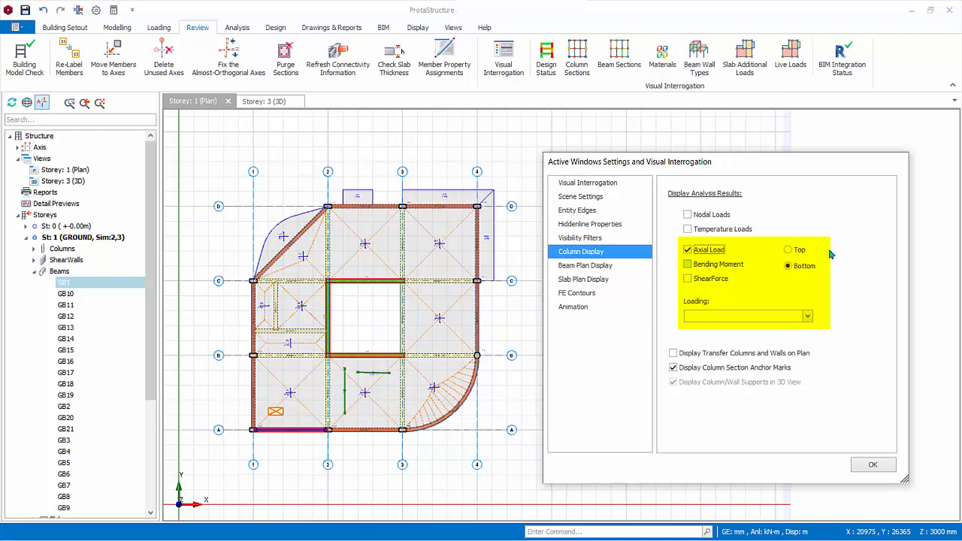
{"action": "left_click", "coordinate": [807, 316]}
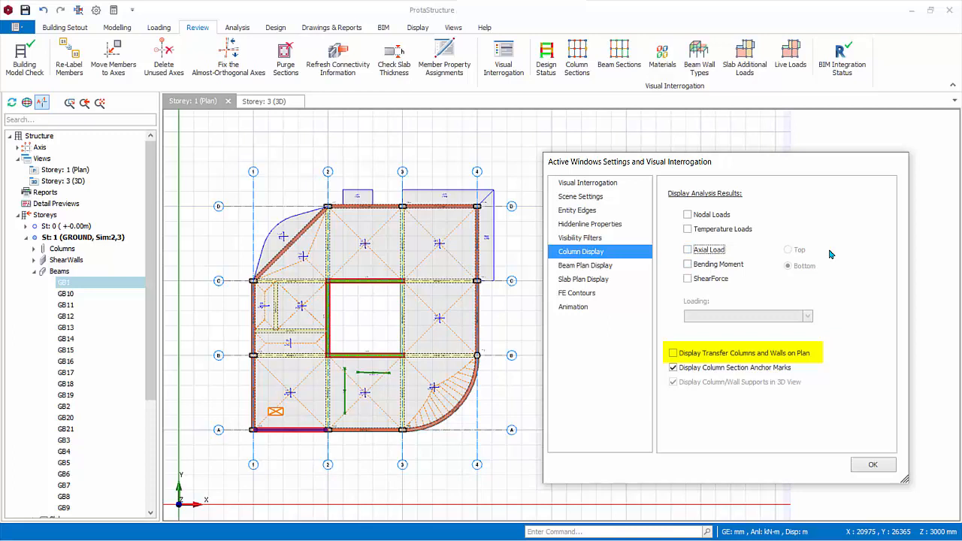
{"action": "left_click", "coordinate": [584, 264]}
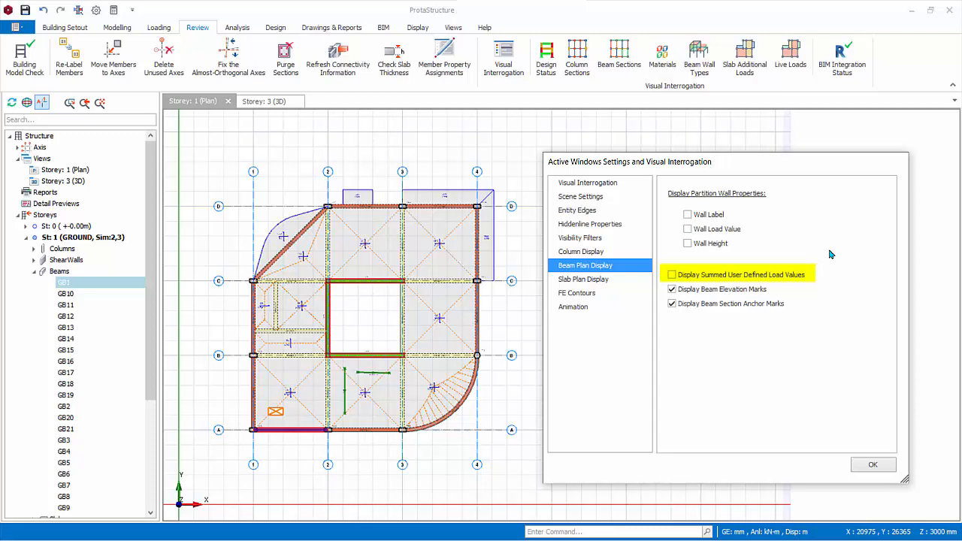
Review a beam plan display option and move to the Slab Plan Display page.
{"action": "left_click", "coordinate": [672, 289]}
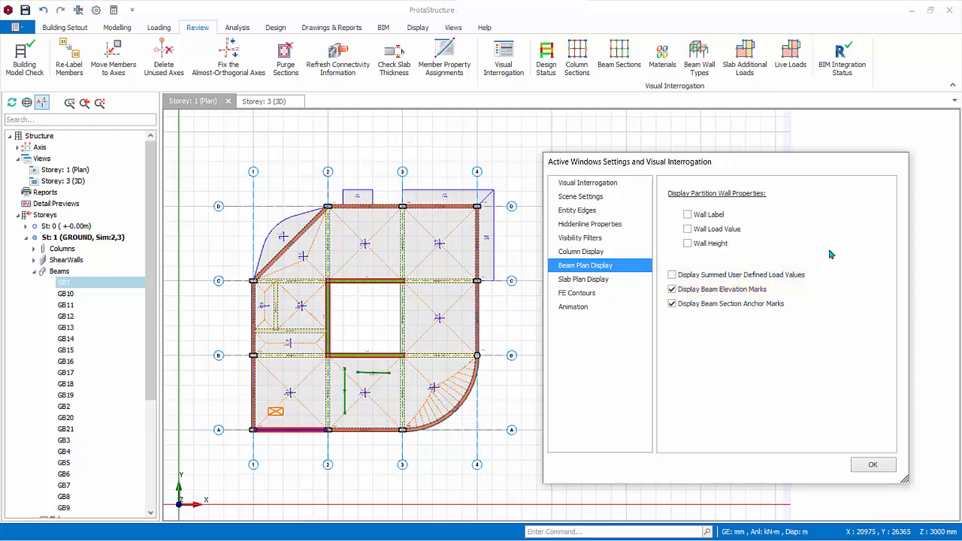
{"action": "left_click", "coordinate": [583, 278]}
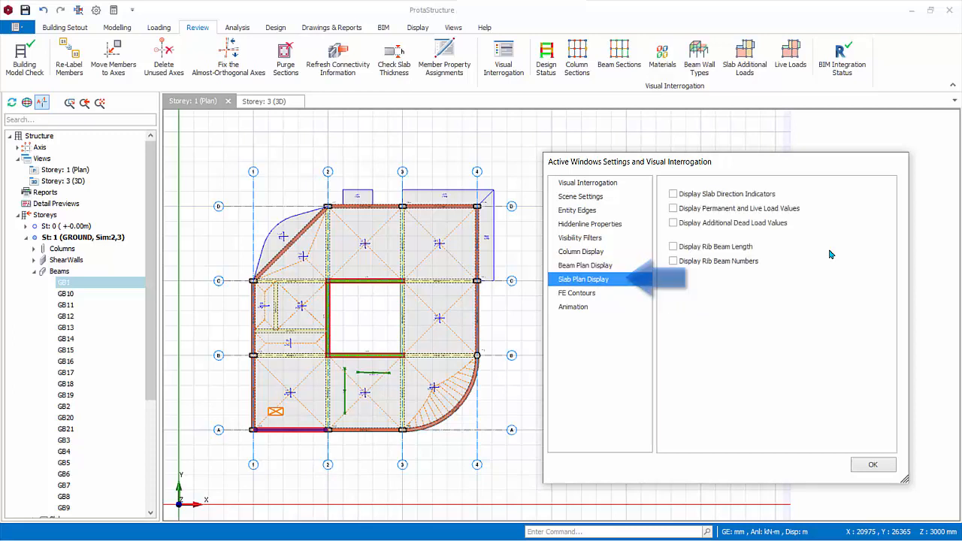
Show slab direction indicators, permanent and live load values, and additional dead load values on the slab plan.
{"action": "left_click", "coordinate": [673, 192]}
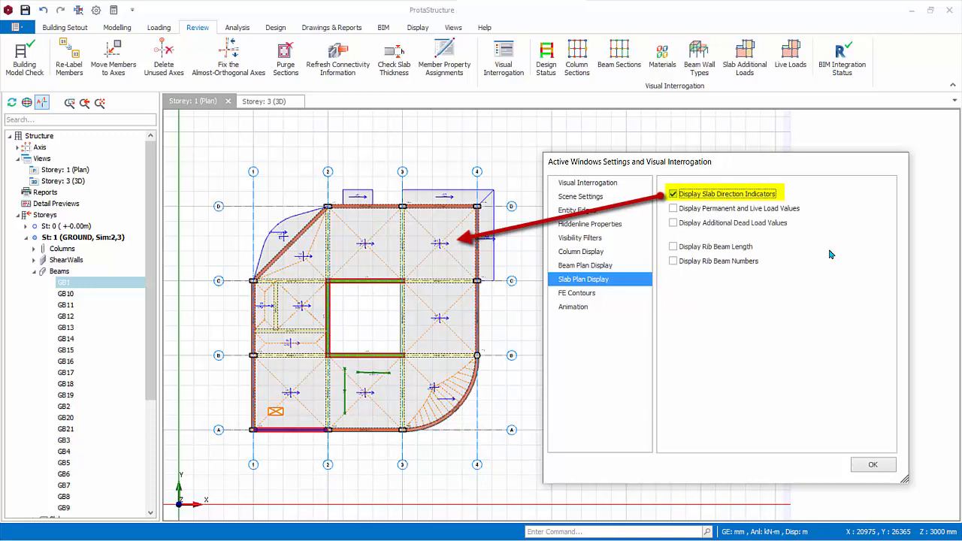
{"action": "left_click", "coordinate": [674, 207]}
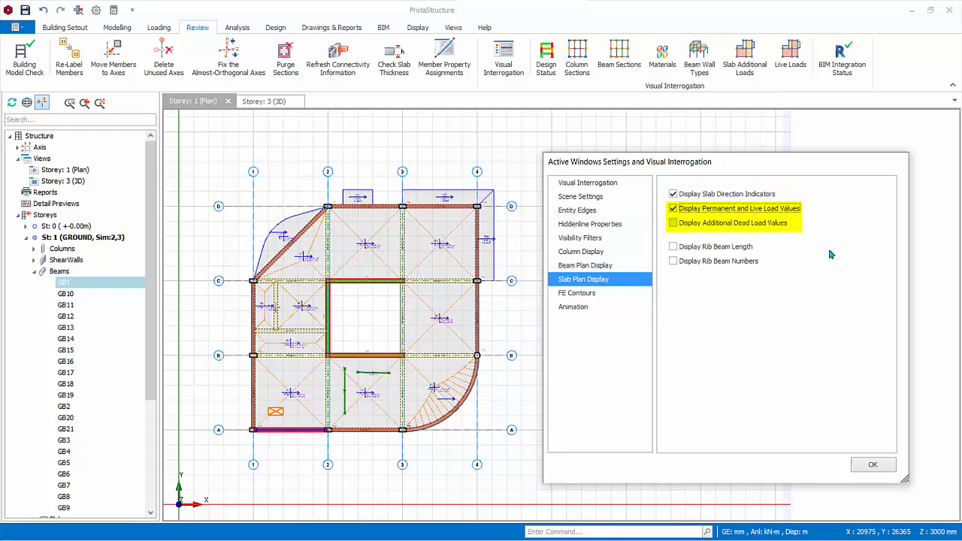
{"action": "left_click", "coordinate": [674, 222]}
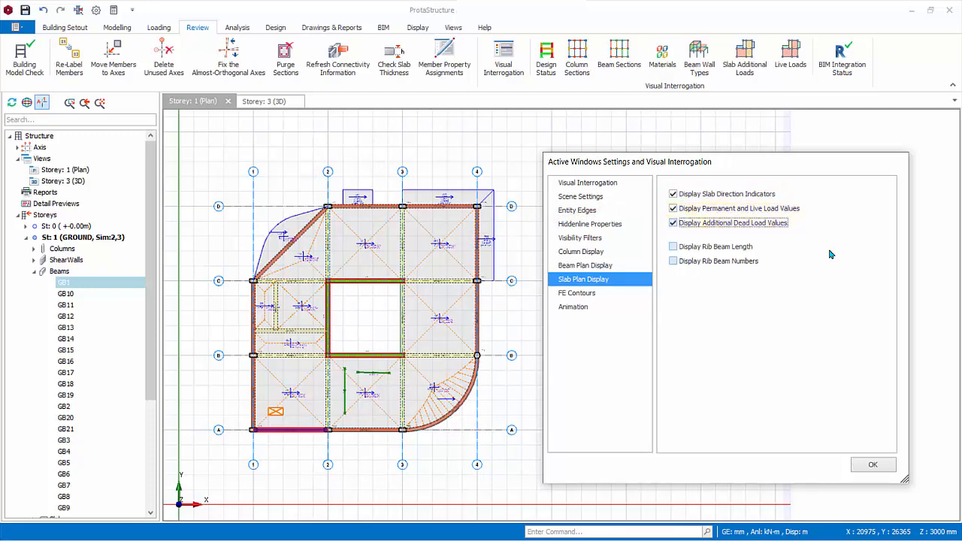
{"action": "left_click", "coordinate": [871, 464]}
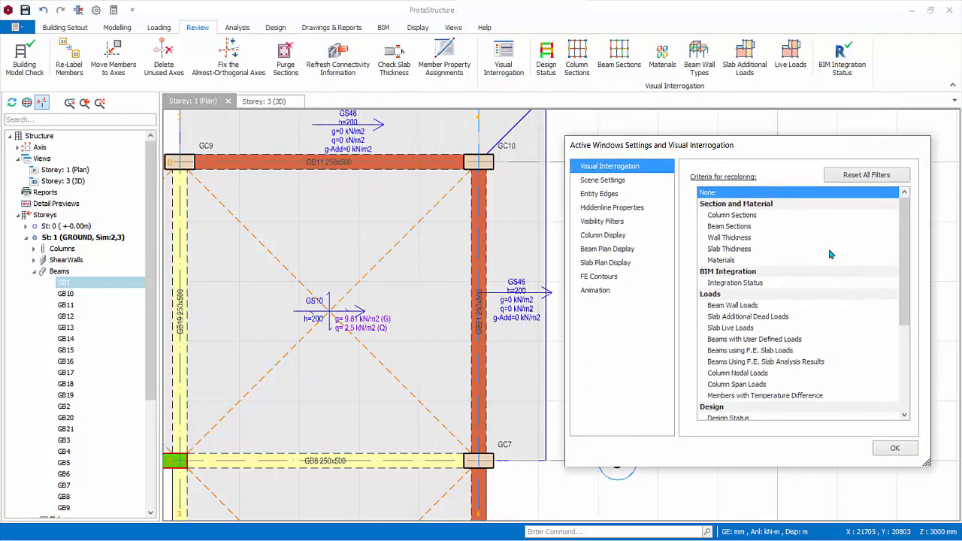
Hide slab direction indicators and permanent and live loads, leaving only additional dead load values shown.
{"action": "left_click", "coordinate": [604, 261]}
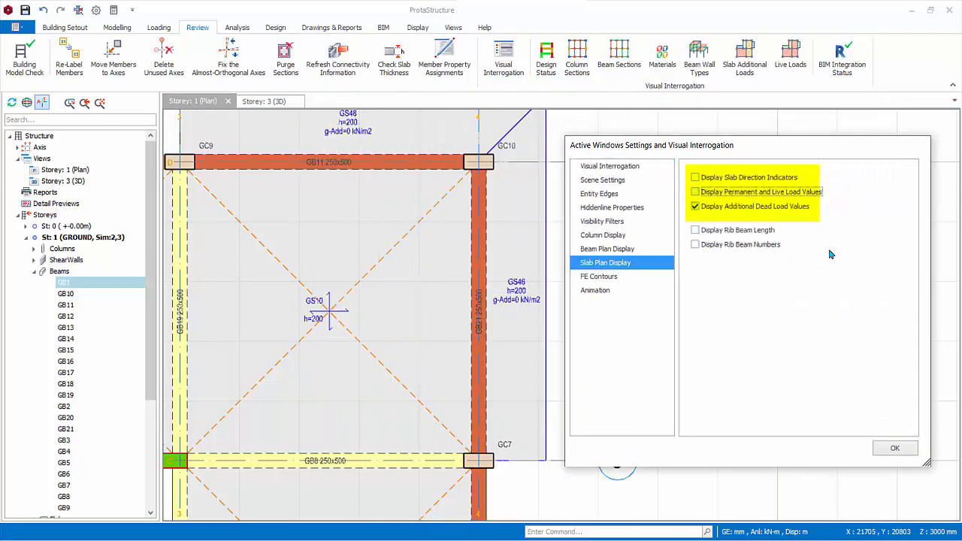
{"action": "left_click", "coordinate": [598, 277]}
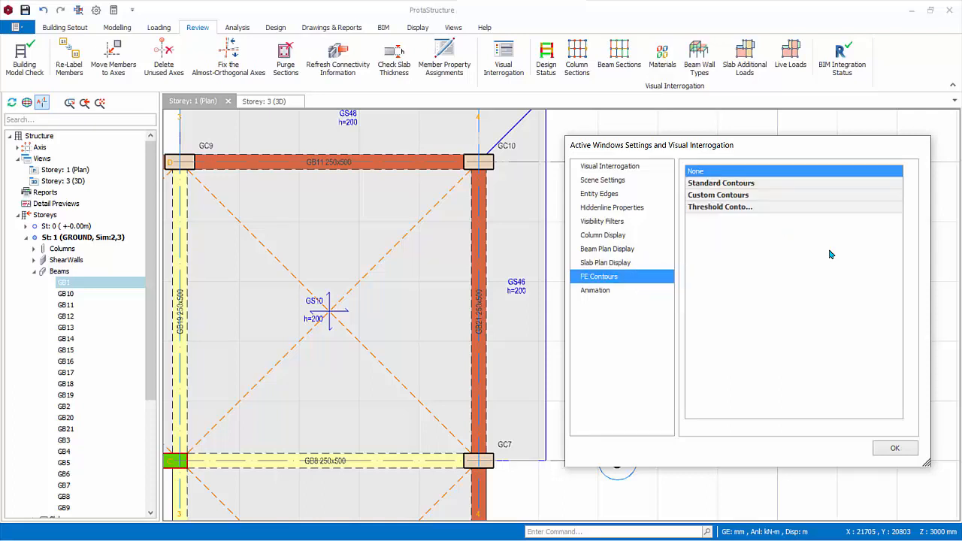
Look at the Animation settings page and close the display settings window with OK.
{"action": "left_click", "coordinate": [595, 290]}
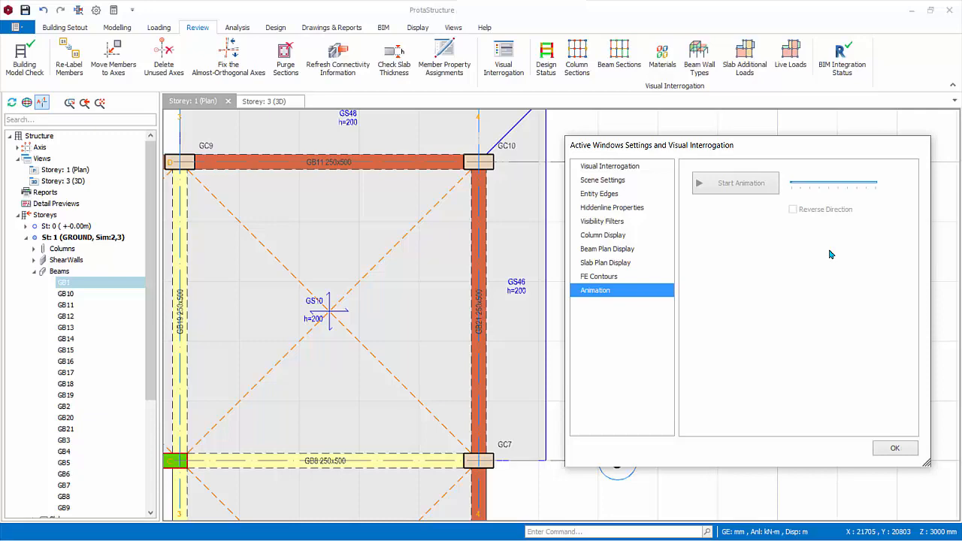
{"action": "left_click", "coordinate": [894, 448]}
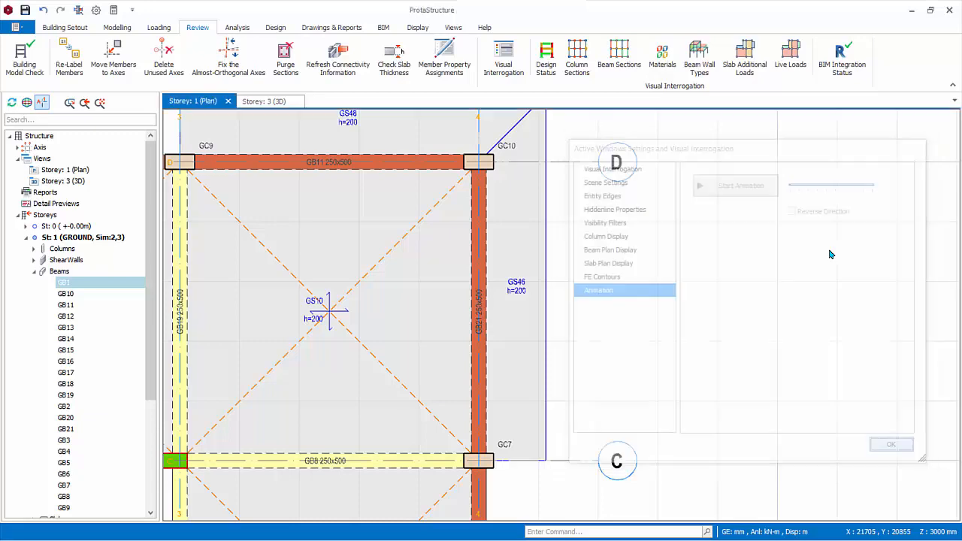
{"action": "left_click", "coordinate": [890, 443]}
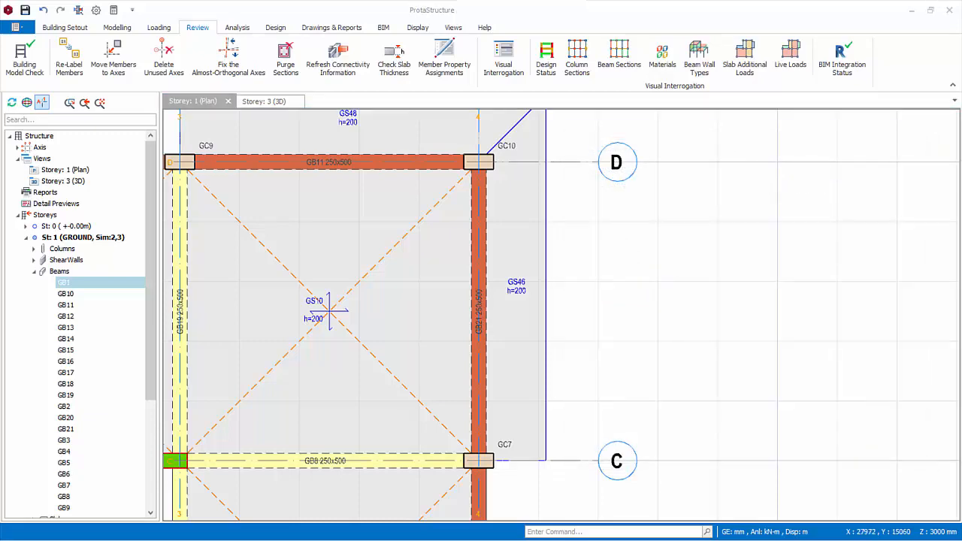
In the 3D view, colour the model by Column Sections, then Slab Thickness, then reset the criterion to None.
{"action": "left_click", "coordinate": [265, 102]}
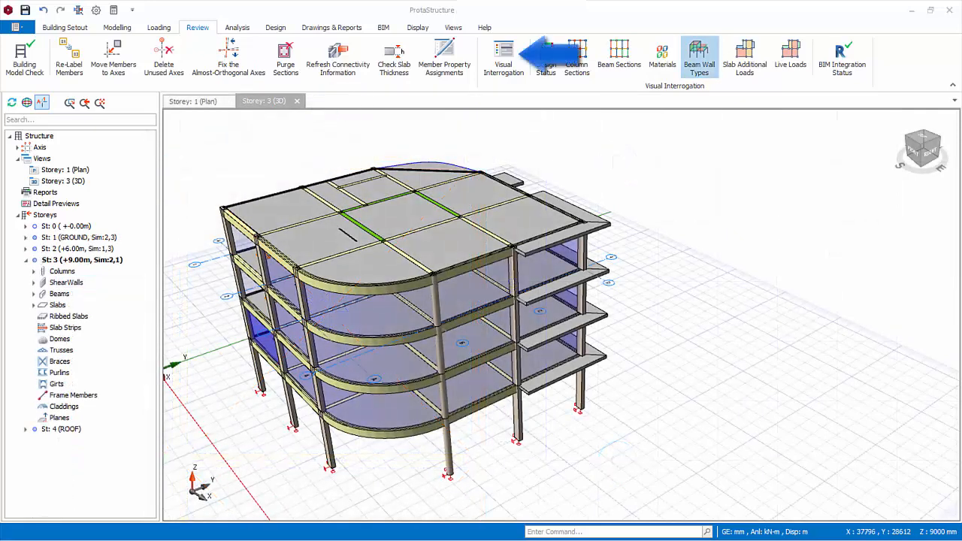
{"action": "left_click", "coordinate": [502, 57]}
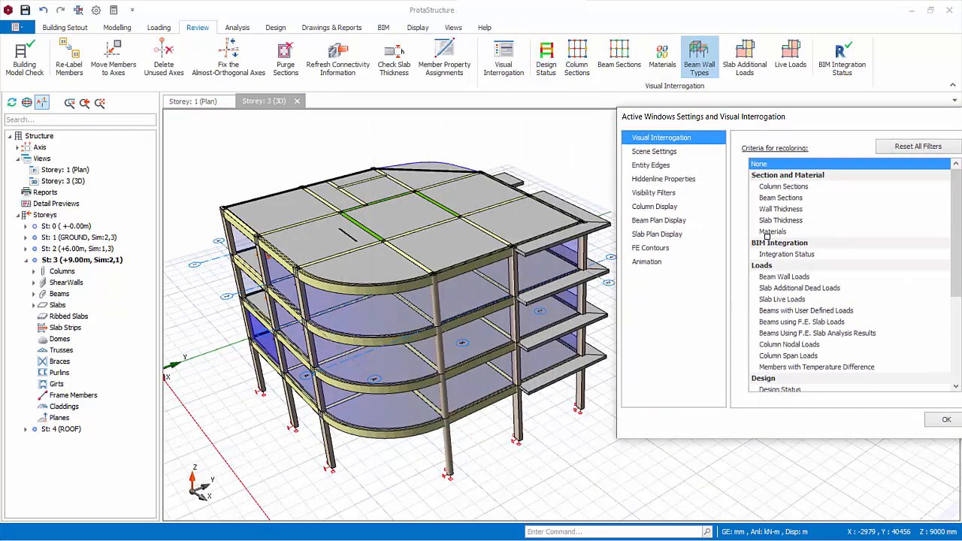
{"action": "left_click", "coordinate": [783, 187]}
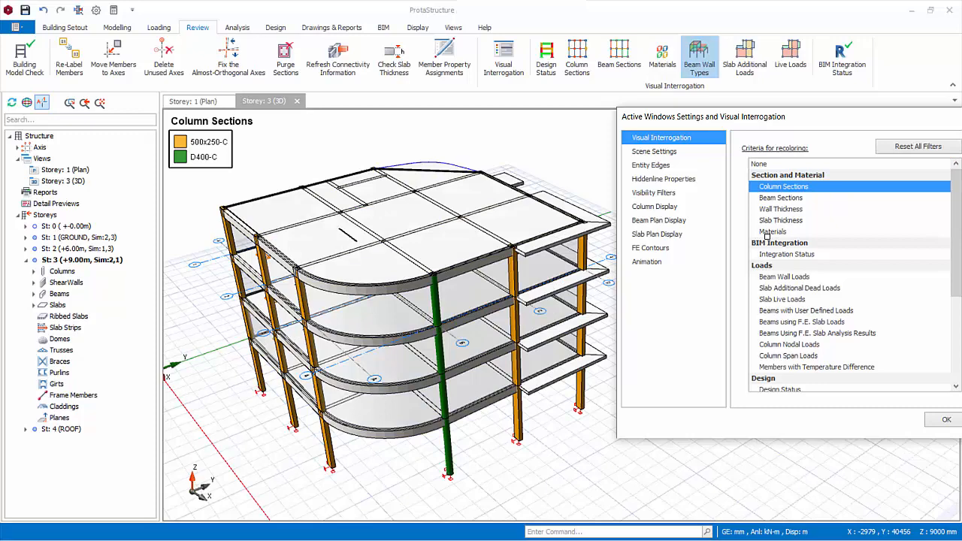
{"action": "left_click", "coordinate": [780, 220]}
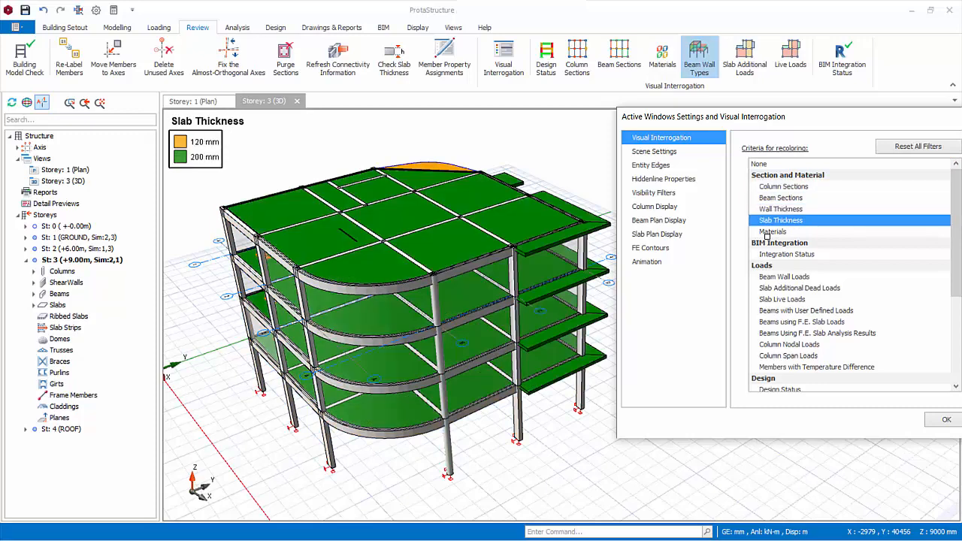
{"action": "left_click", "coordinate": [759, 164]}
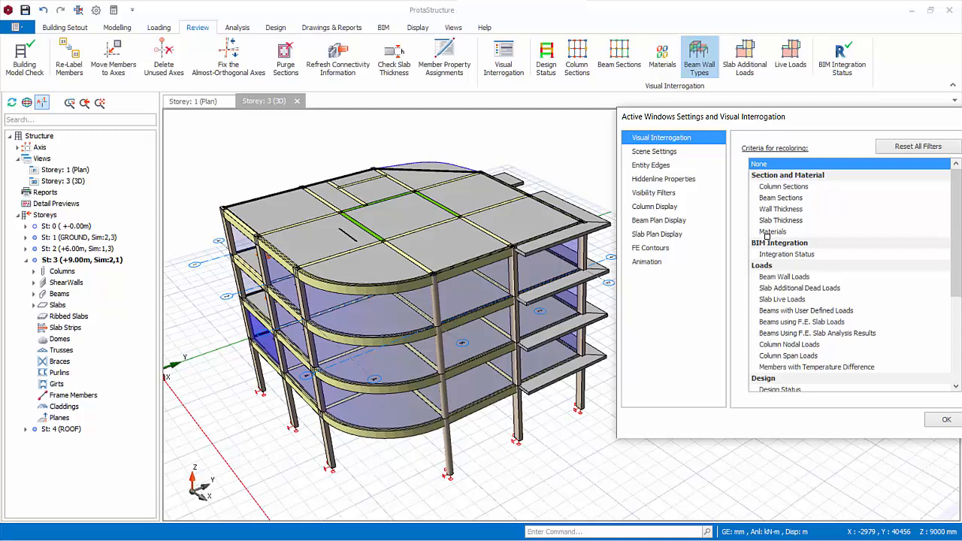
View the Beam and Slab Plan Display pages, spin then stop the 3D animation, and close the settings window.
{"action": "left_click", "coordinate": [659, 220]}
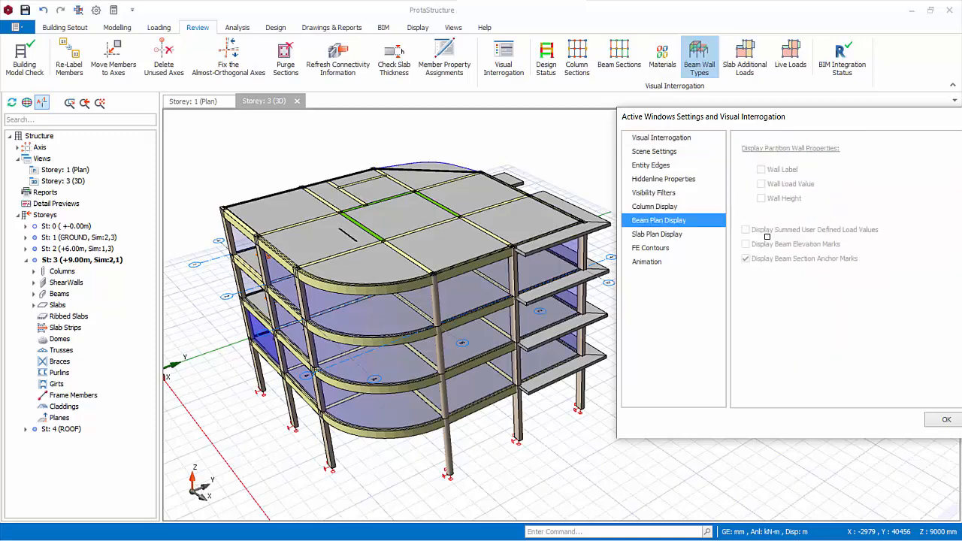
{"action": "left_click", "coordinate": [655, 235]}
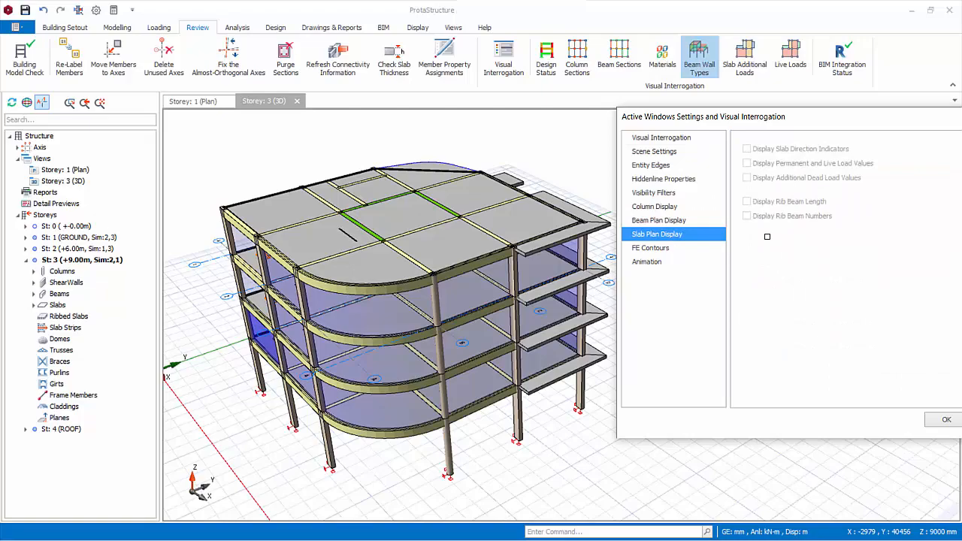
{"action": "left_click", "coordinate": [646, 262]}
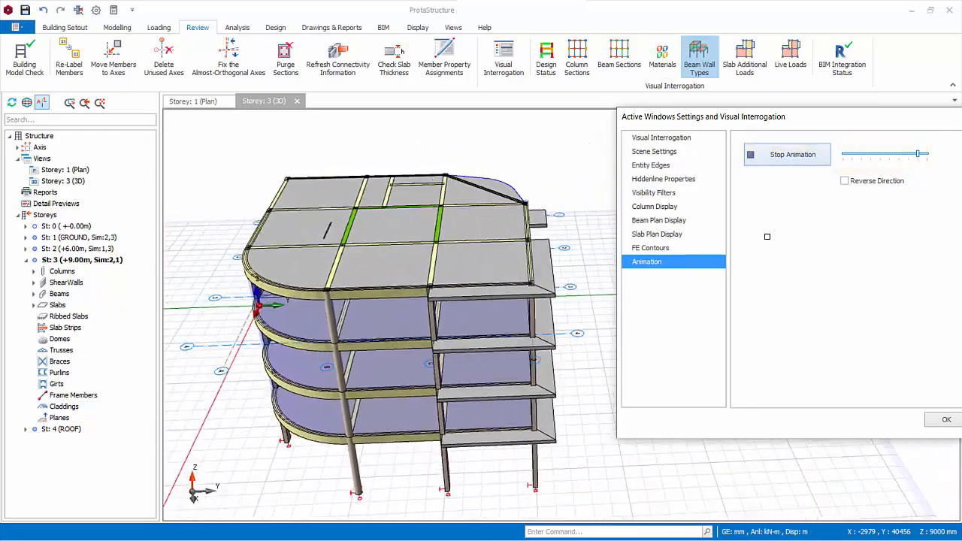
{"action": "left_click", "coordinate": [787, 153]}
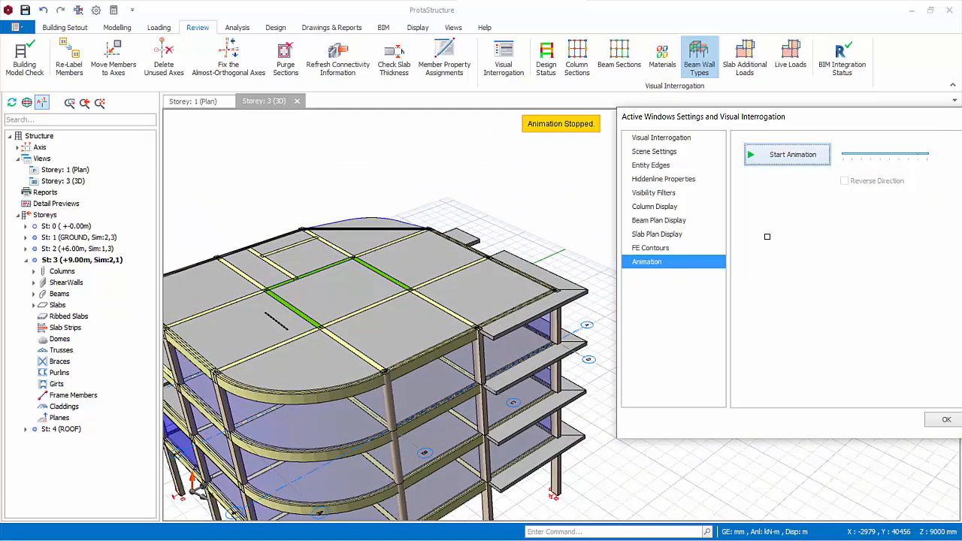
{"action": "left_click", "coordinate": [946, 419]}
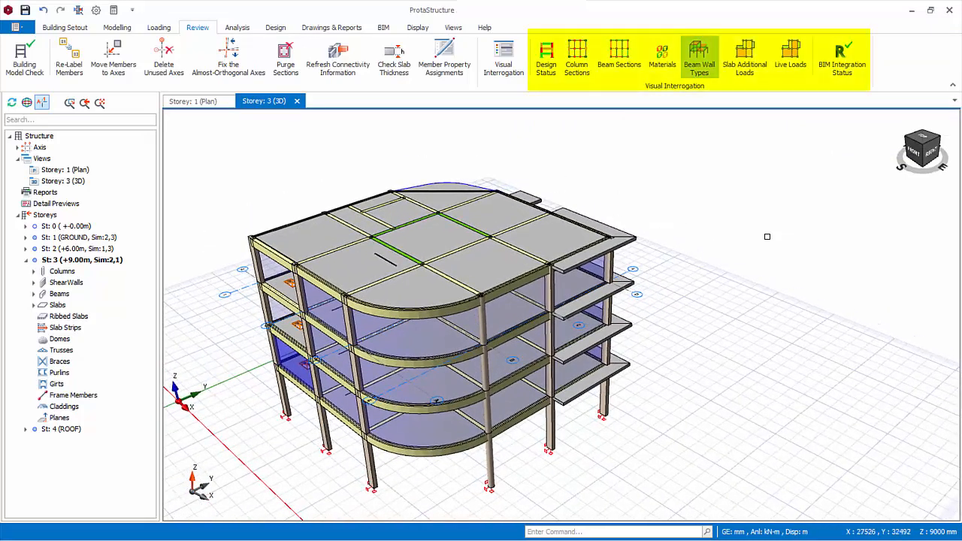
{"action": "left_click", "coordinate": [577, 57]}
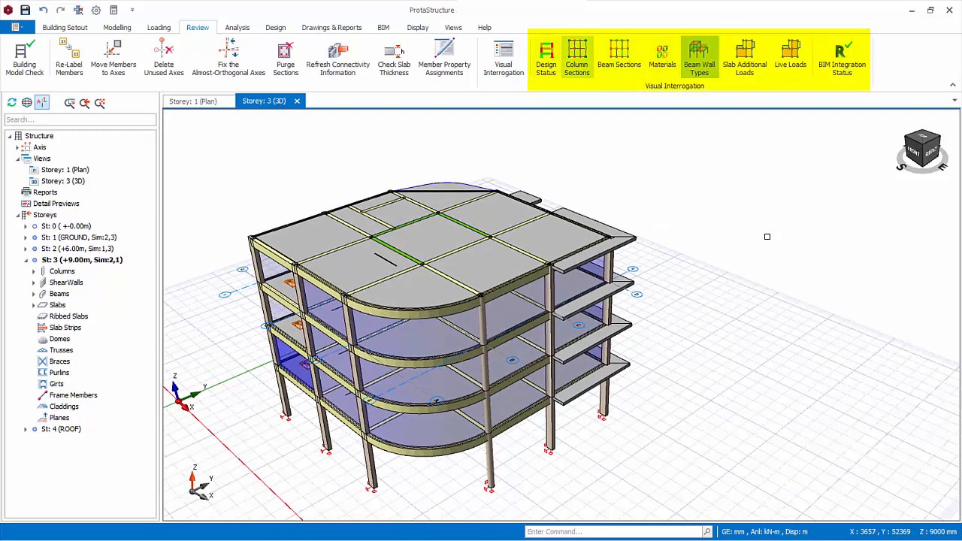
{"action": "left_click", "coordinate": [545, 57]}
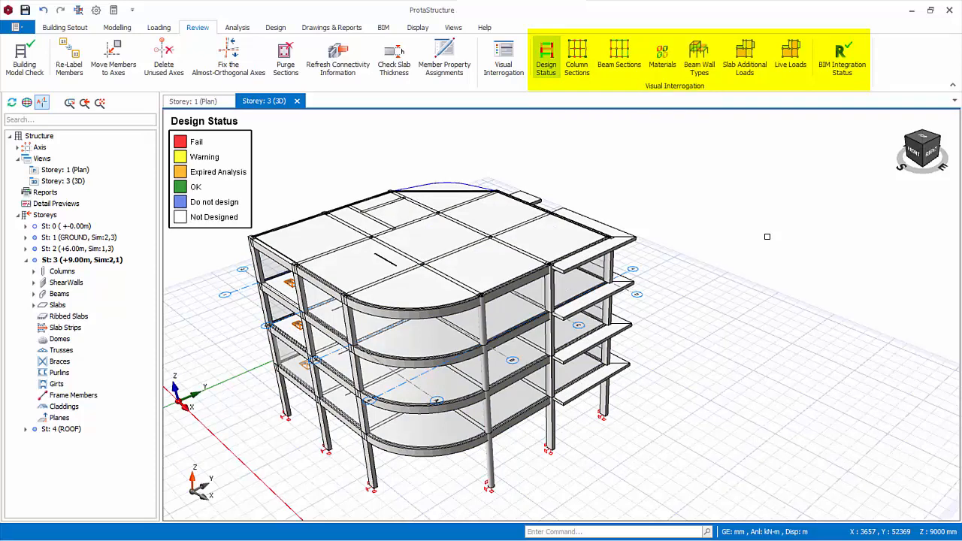
{"action": "left_click", "coordinate": [577, 57]}
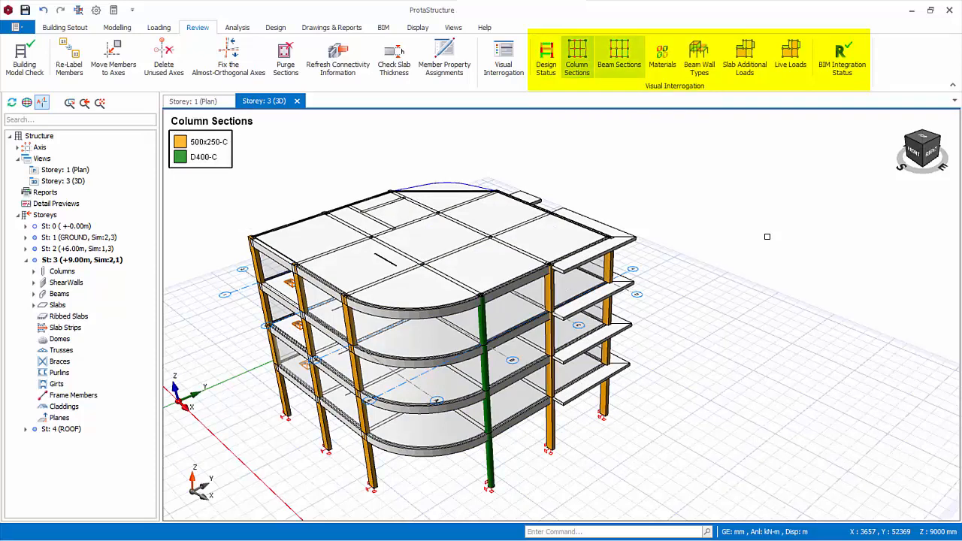
{"action": "left_click", "coordinate": [661, 57]}
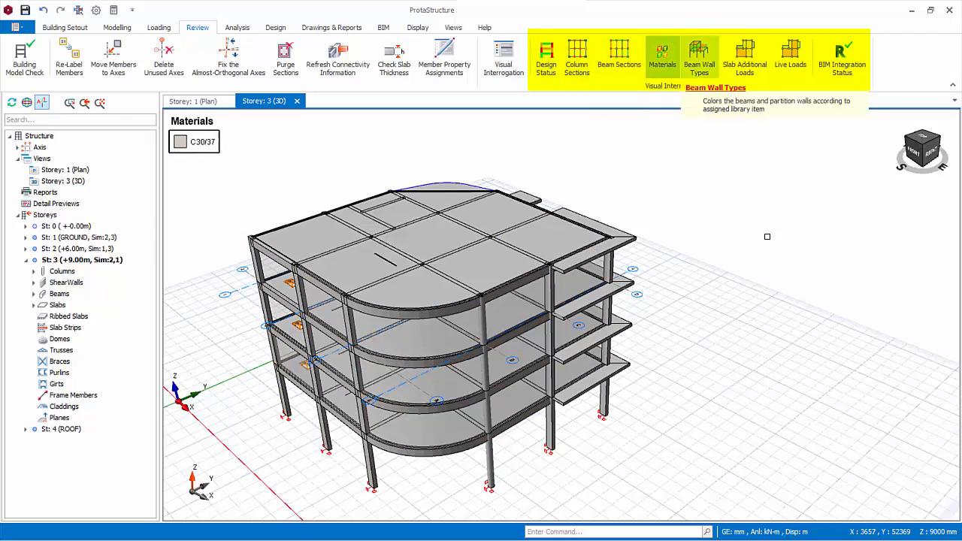
{"action": "left_click", "coordinate": [790, 57]}
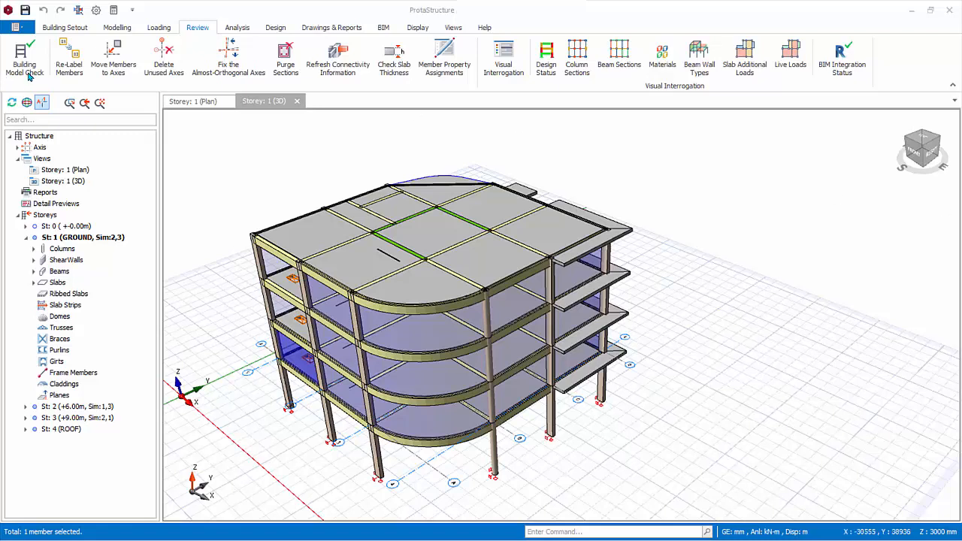
{"action": "mouse_move", "coordinate": [24, 57]}
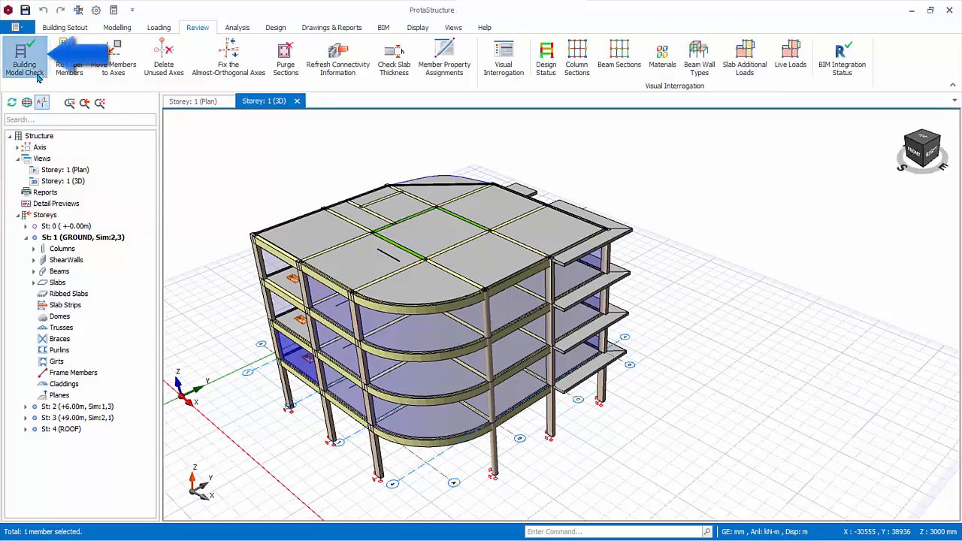
Run Building Model Check on all storeys and load the log into the editor, showing zero errors for every check.
{"action": "left_click", "coordinate": [24, 57]}
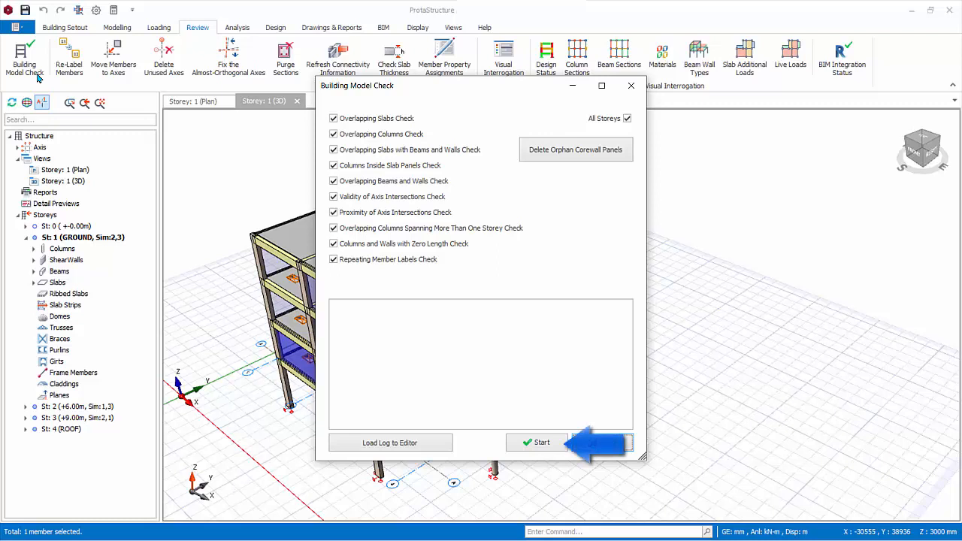
{"action": "left_click", "coordinate": [537, 442]}
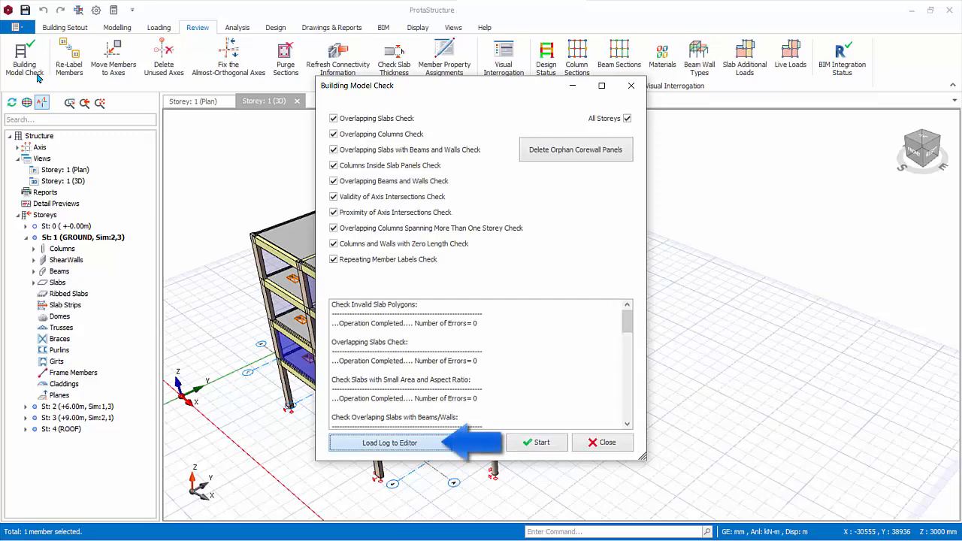
{"action": "left_click", "coordinate": [390, 442]}
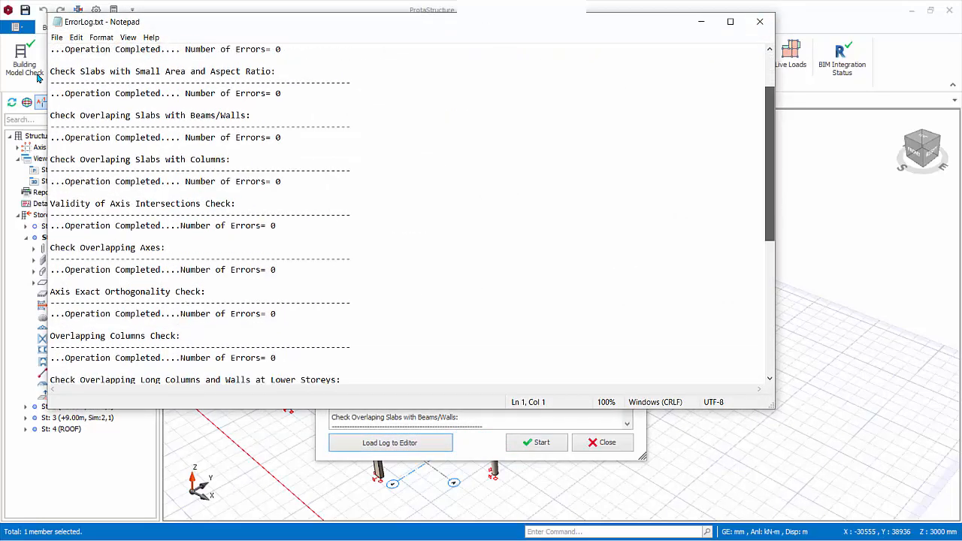
{"action": "scroll", "scroll_direction": "down", "scroll_amount": 3}
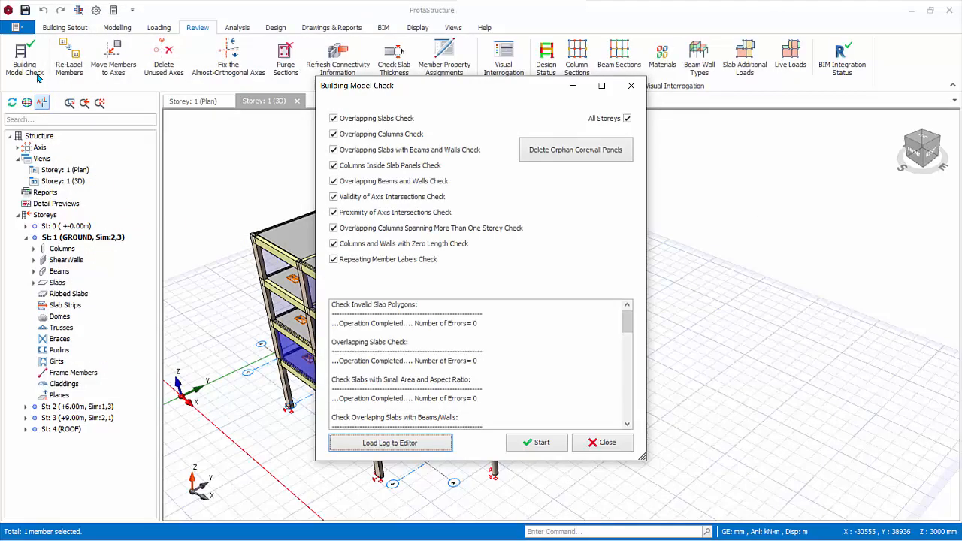
Close the Building Model Check dialog, returning to the plain 3D model view.
{"action": "left_click", "coordinate": [601, 442]}
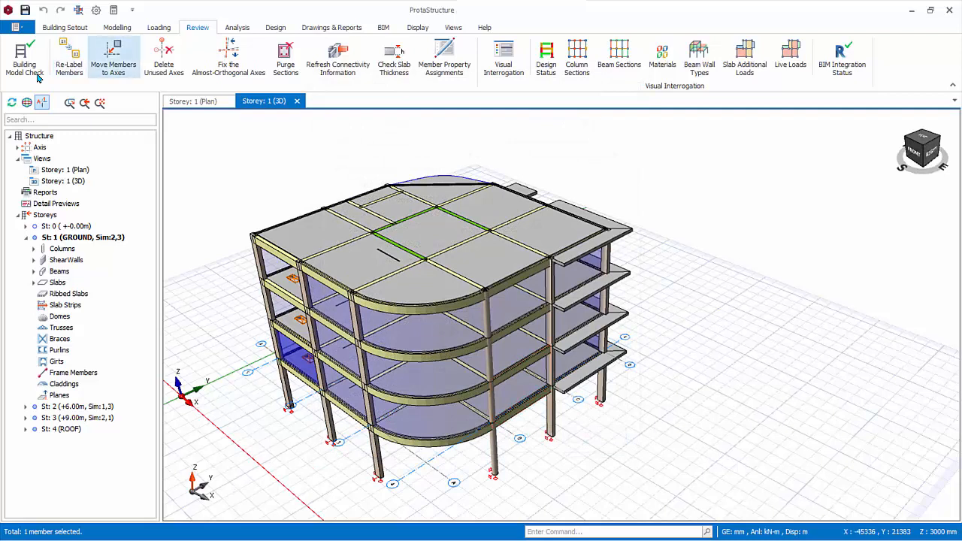
{"action": "mouse_move", "coordinate": [114, 54]}
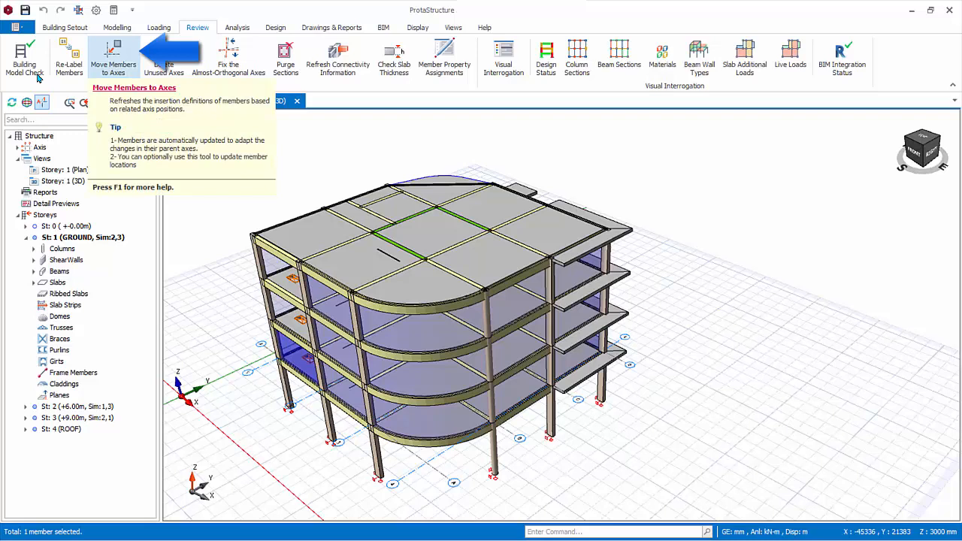
{"action": "mouse_move", "coordinate": [162, 57]}
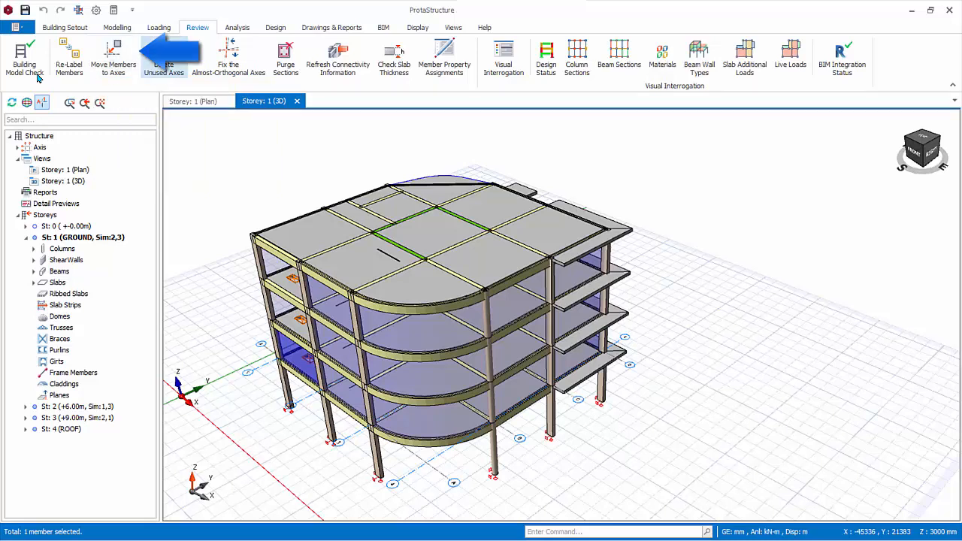
{"action": "mouse_move", "coordinate": [162, 57]}
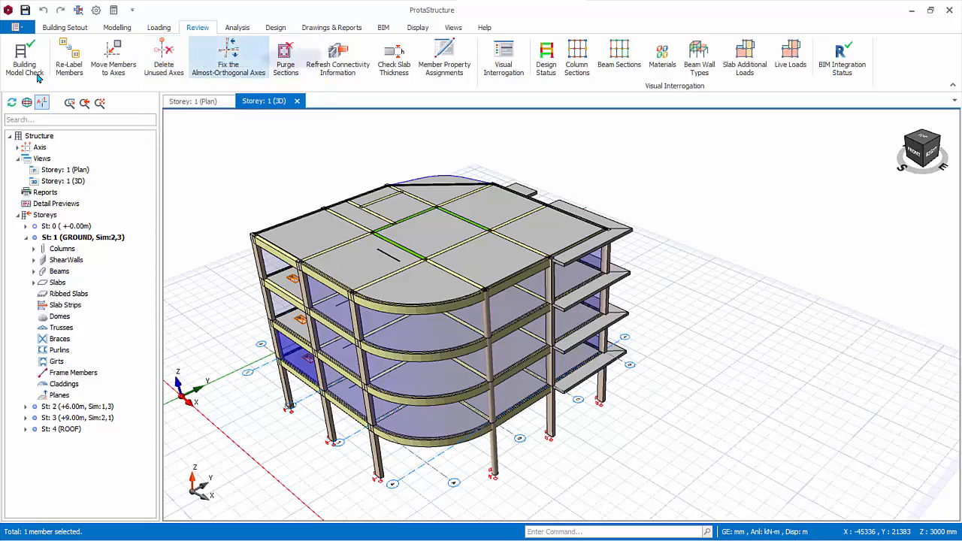
{"action": "mouse_move", "coordinate": [228, 57]}
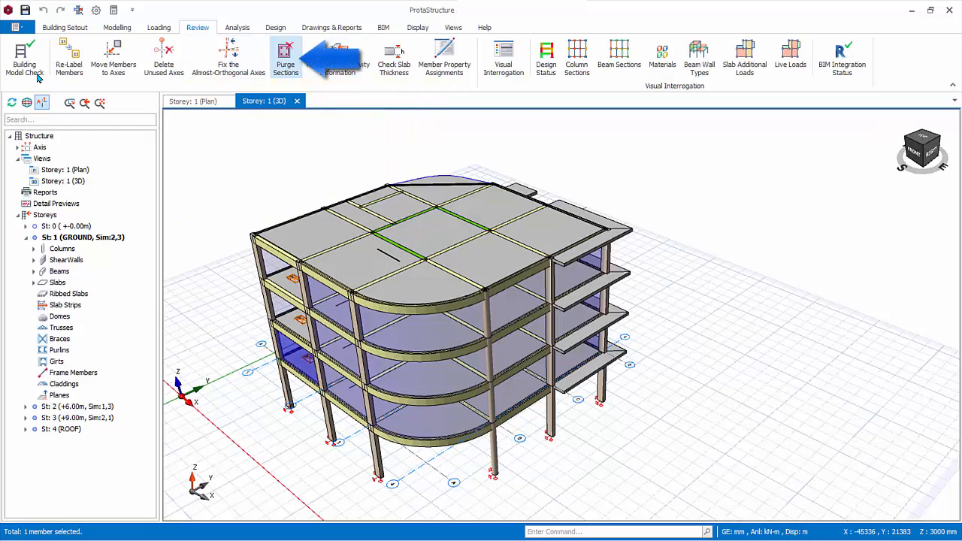
{"action": "mouse_move", "coordinate": [285, 57]}
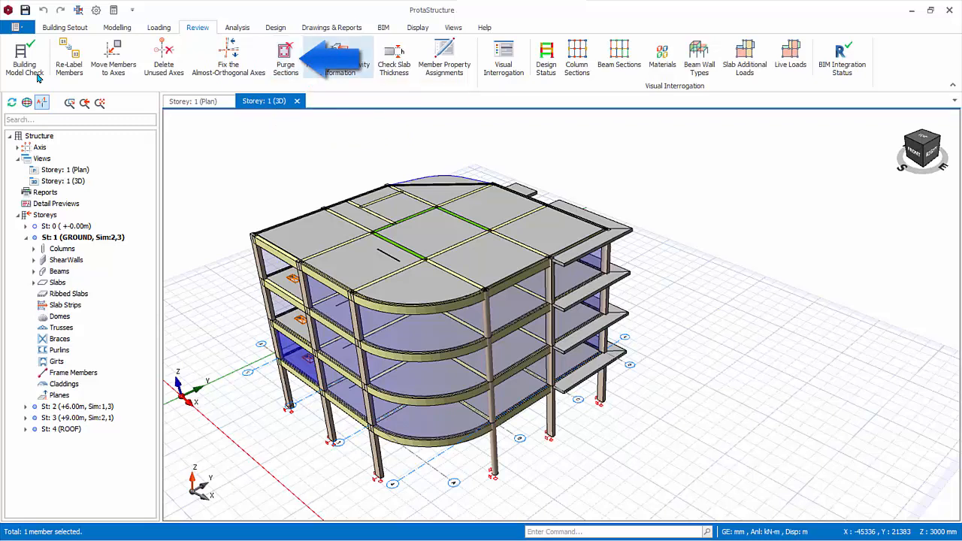
{"action": "mouse_move", "coordinate": [336, 57]}
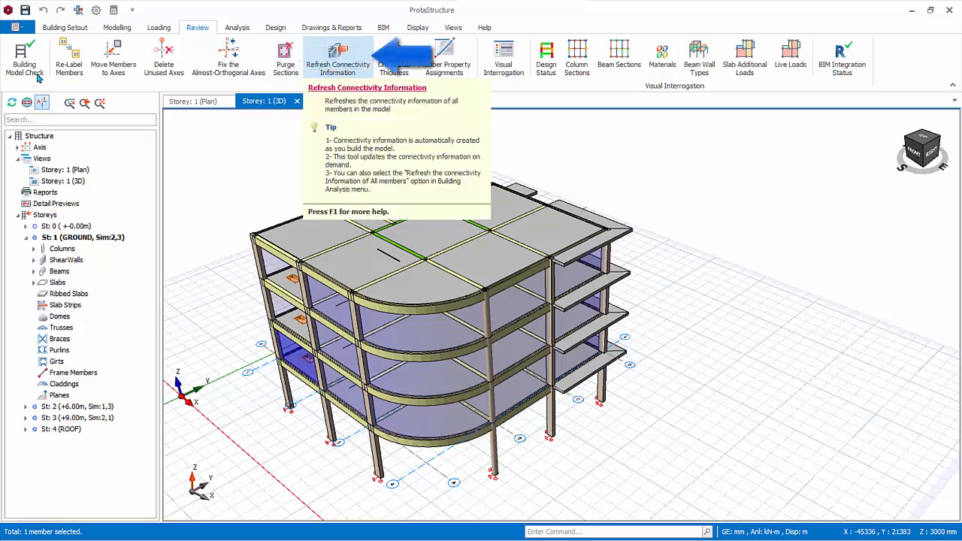